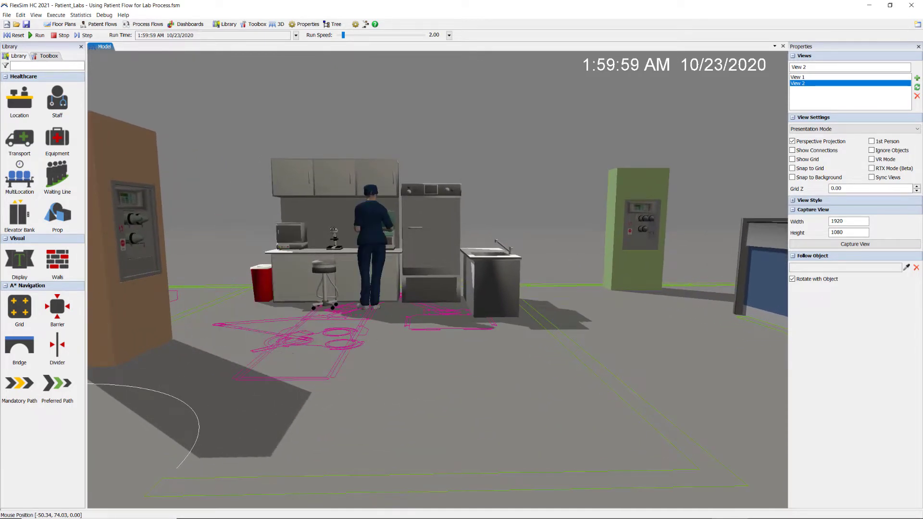
# Show the Patient Flow diagram scrolled down past Triage and Room to the MD Exam set.
pyautogui.click(102, 24)
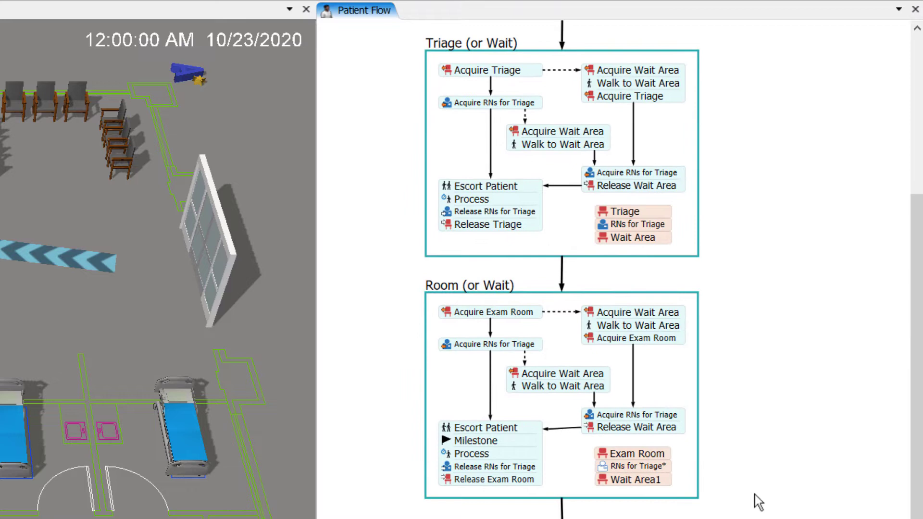
pyautogui.scroll(-3)
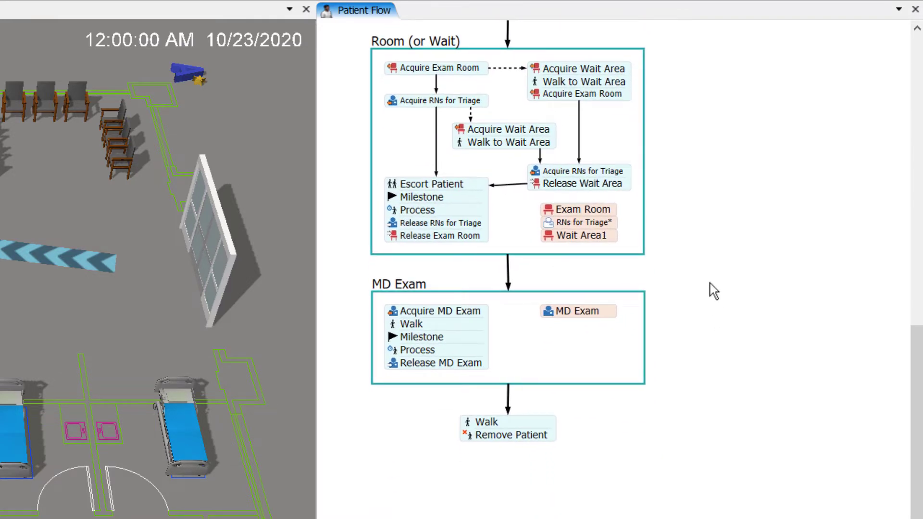
pyautogui.scroll(-3)
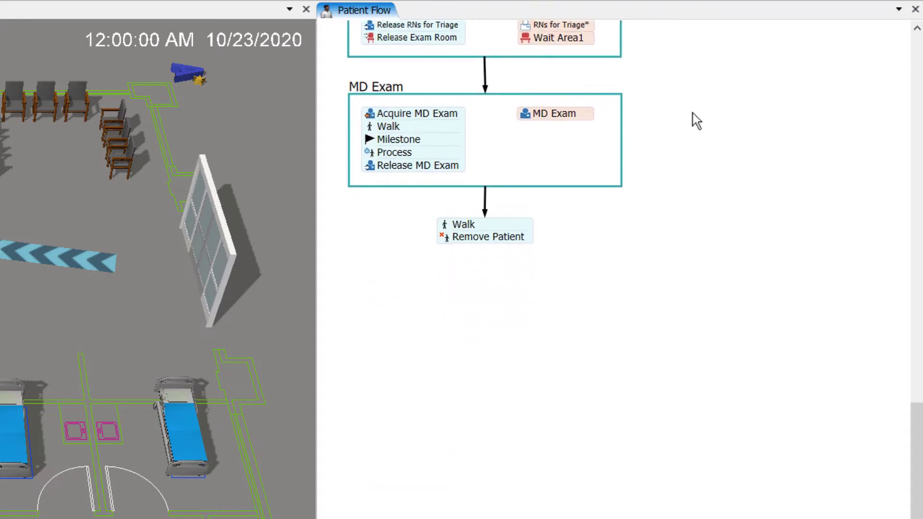
pyautogui.scroll(-3)
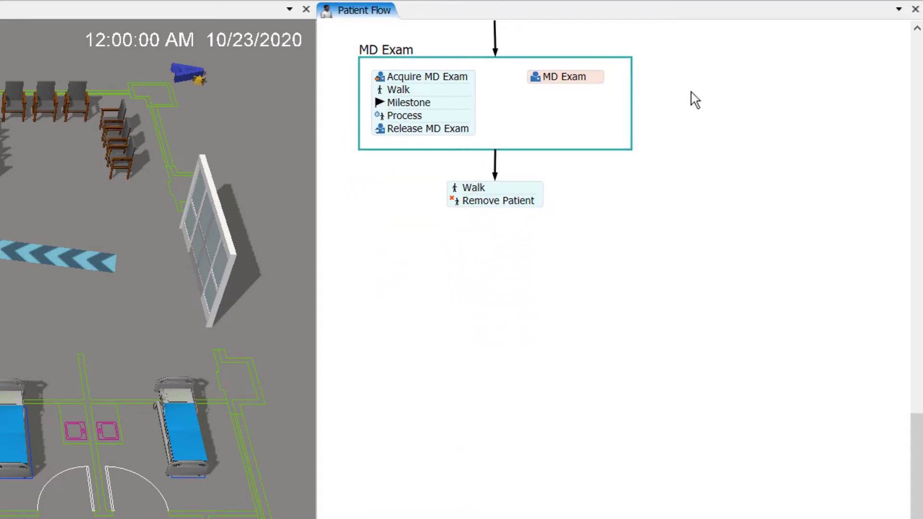
pyautogui.moveTo(492, 174)
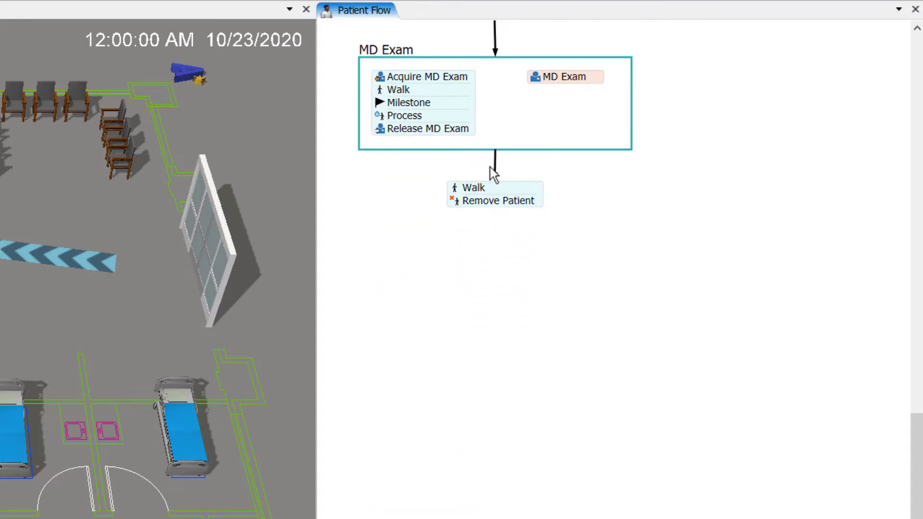
# Add a Process with Staff set after MD Exam using an RNs nurse renamed RN Lab Draw.
pyautogui.moveTo(493, 194); pyautogui.dragTo(486, 327)
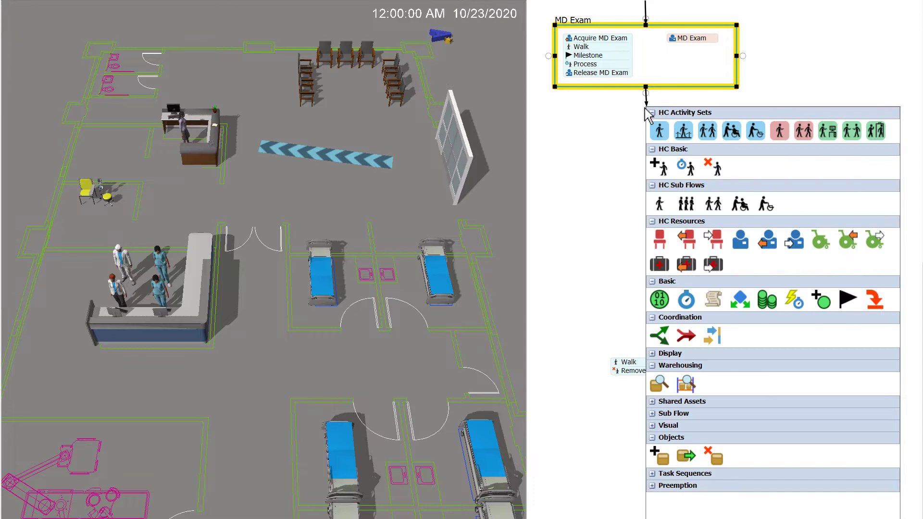
pyautogui.moveTo(826, 131)
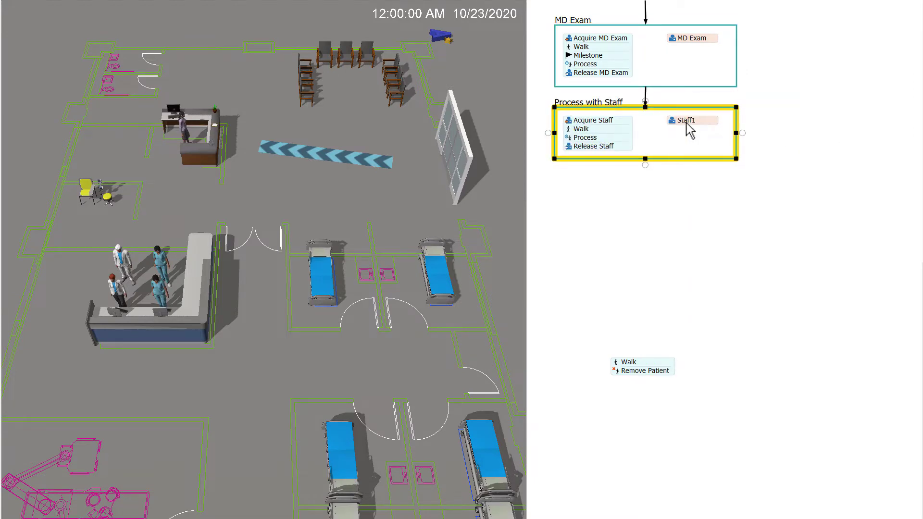
pyautogui.doubleClick(691, 120)
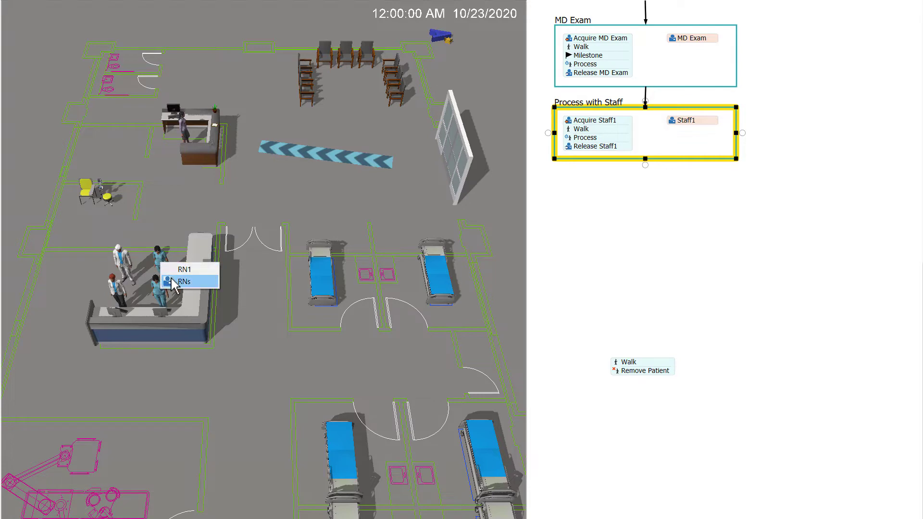
pyautogui.click(184, 281)
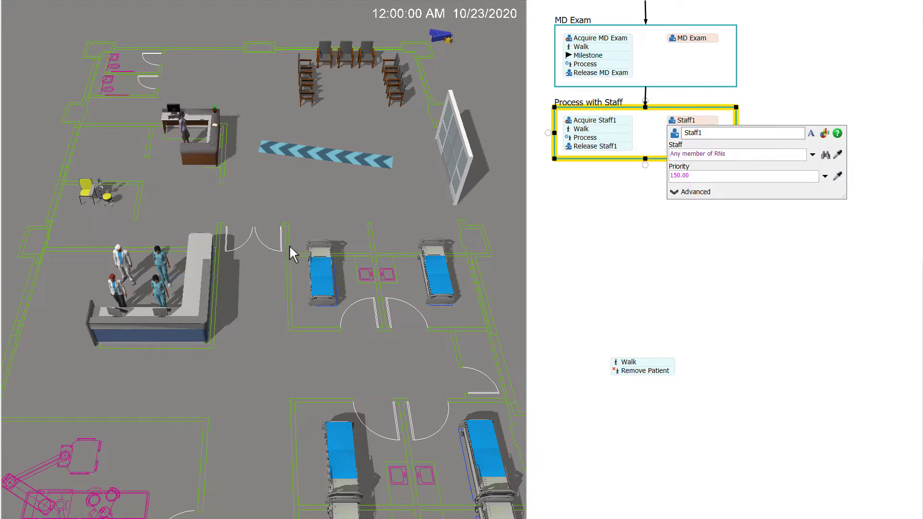
pyautogui.click(738, 132)
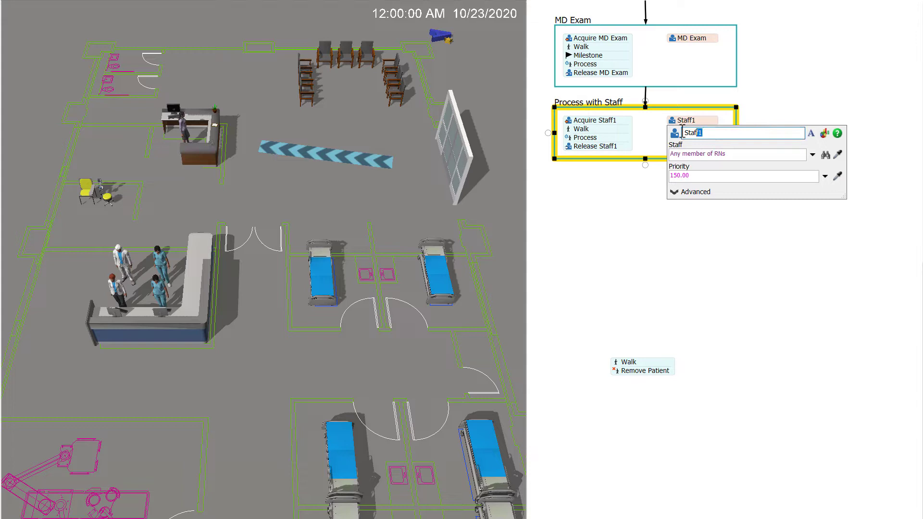
pyautogui.write('RN Lab Draw')
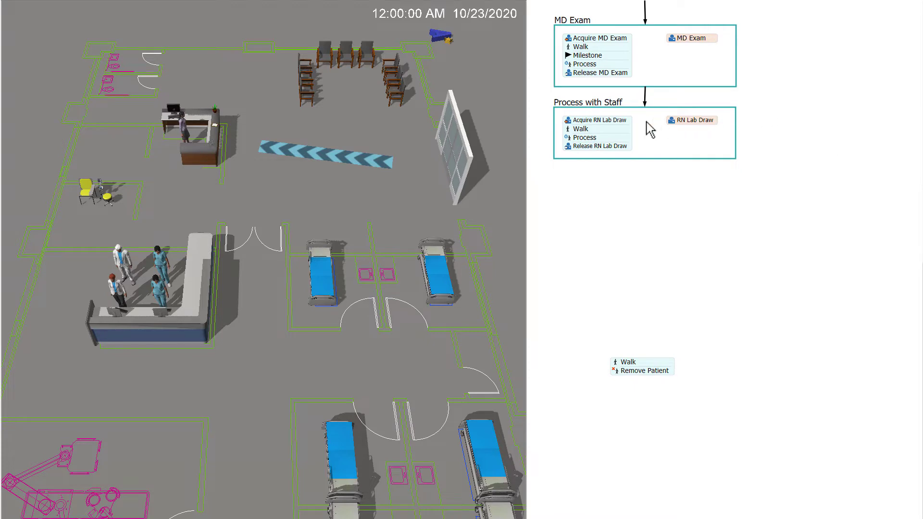
# Choose the destination for the new set's Walk activity.
pyautogui.click(579, 129)
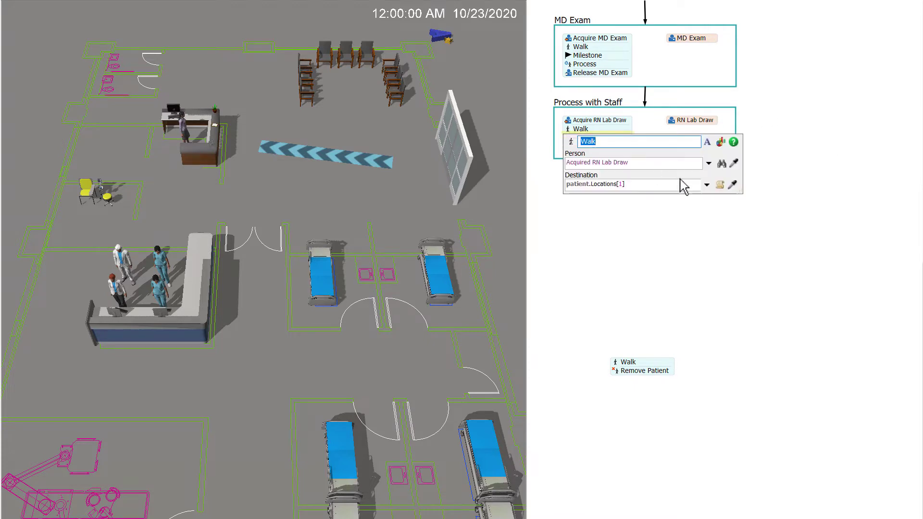
pyautogui.click(707, 185)
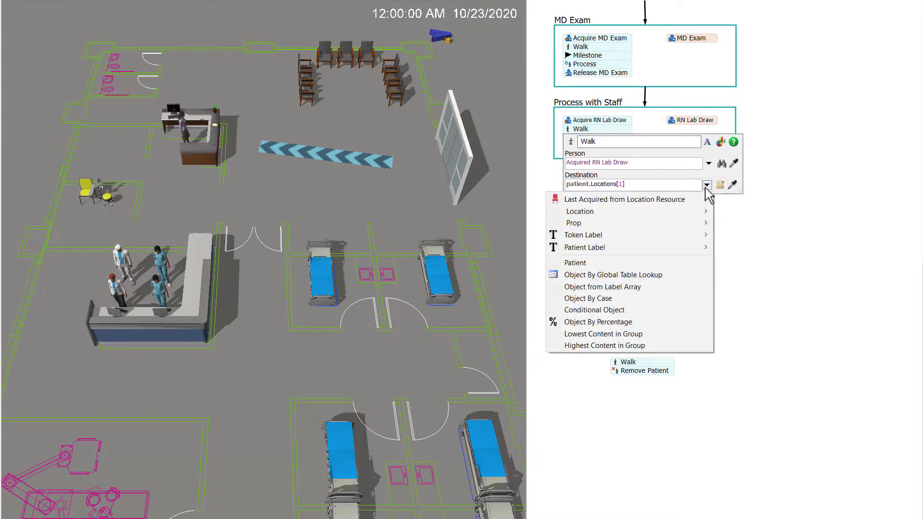
pyautogui.click(575, 262)
pyautogui.write('Lab Draw')
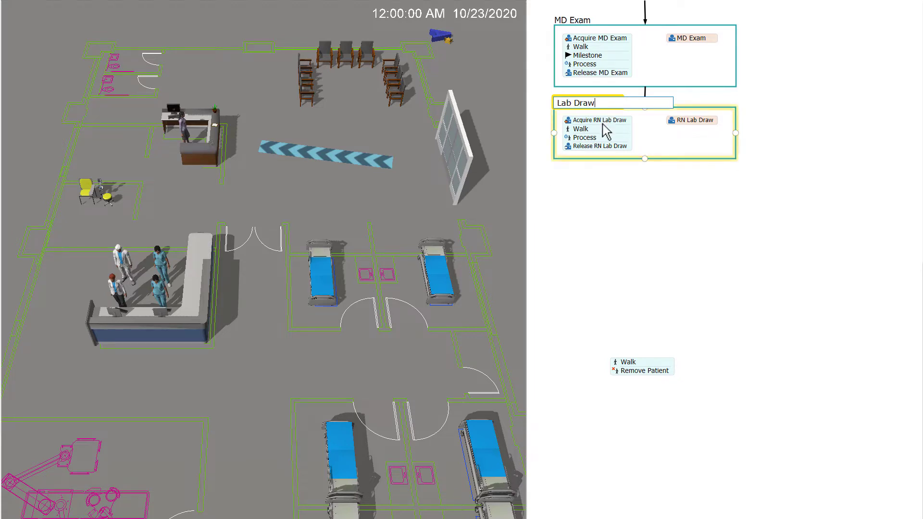
# Add a Nurse Interventions set after the Split with an RNs nurse renamed RN Interventions.
pyautogui.scroll(-3)
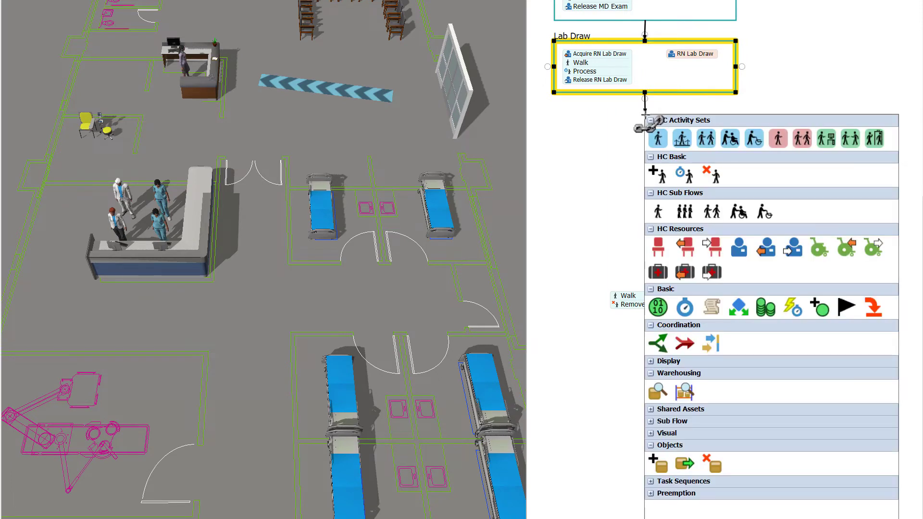
pyautogui.moveTo(639, 294)
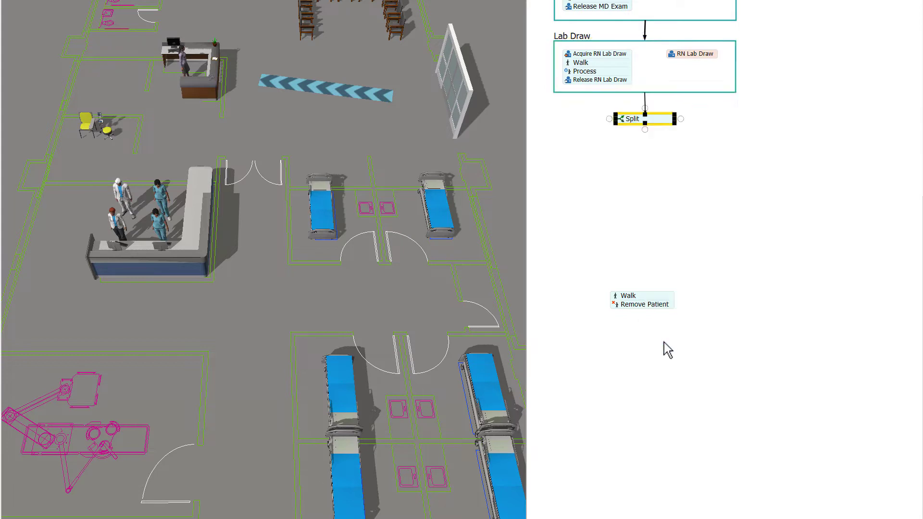
pyautogui.moveTo(655, 185)
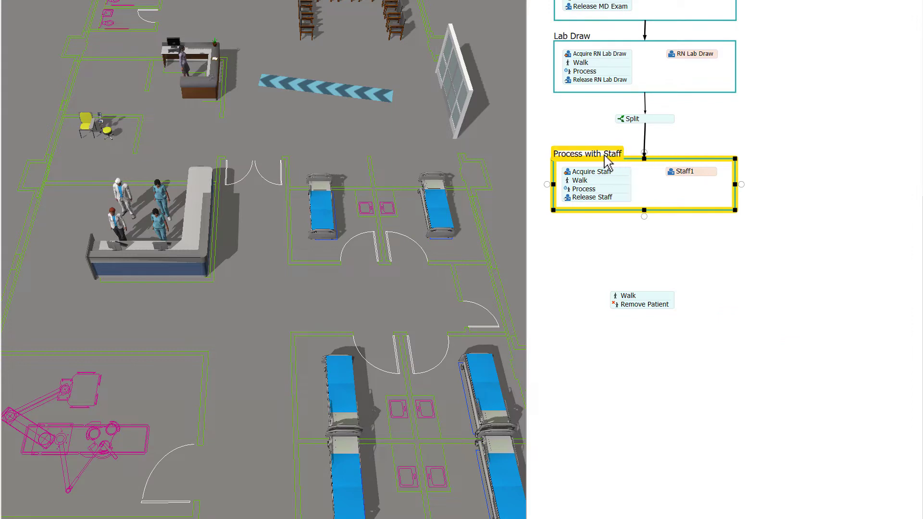
pyautogui.write('Nurse Interventions')
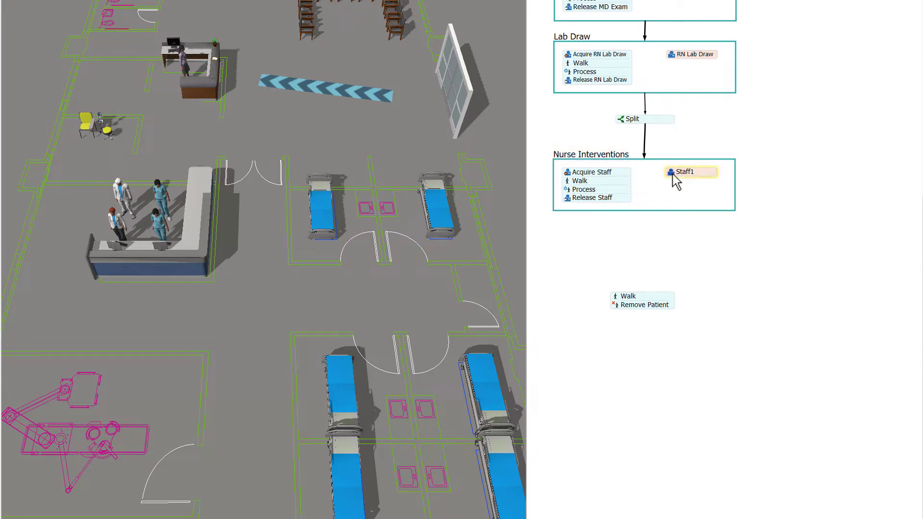
pyautogui.click(690, 171)
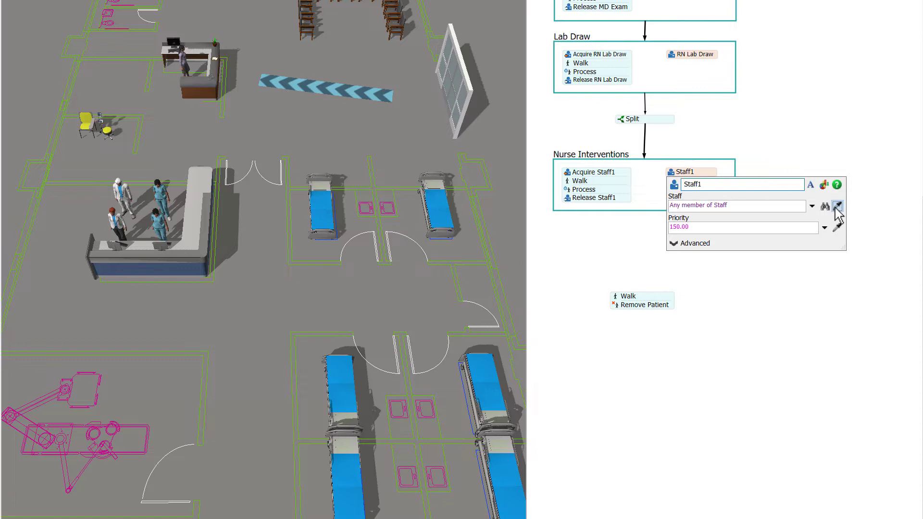
pyautogui.click(837, 206)
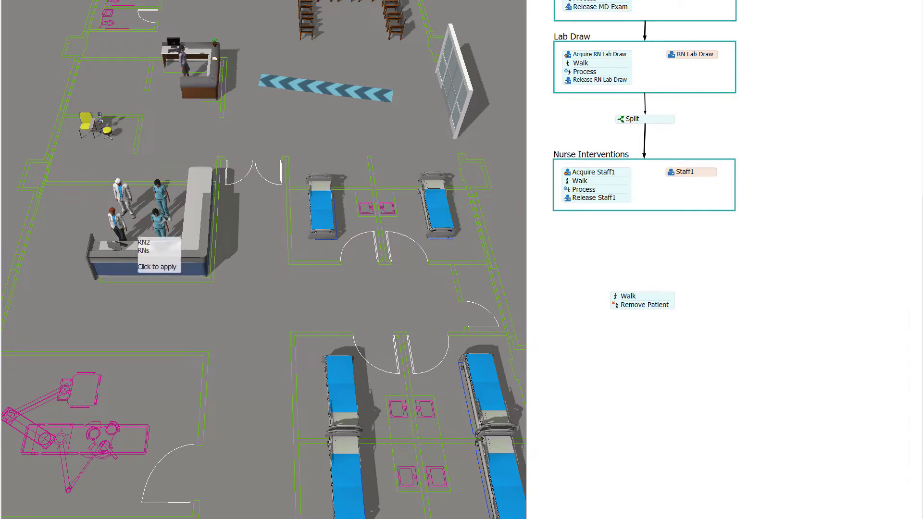
pyautogui.click(690, 171)
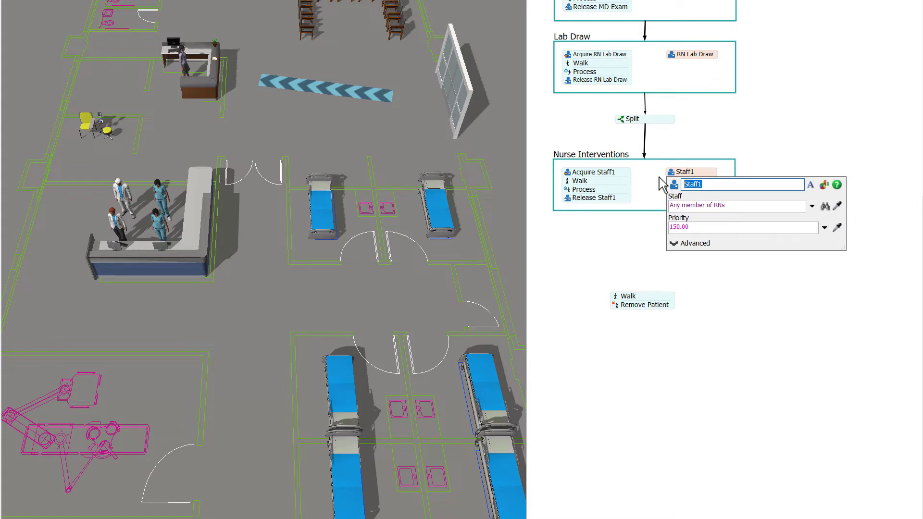
pyautogui.write('RN Interventions')
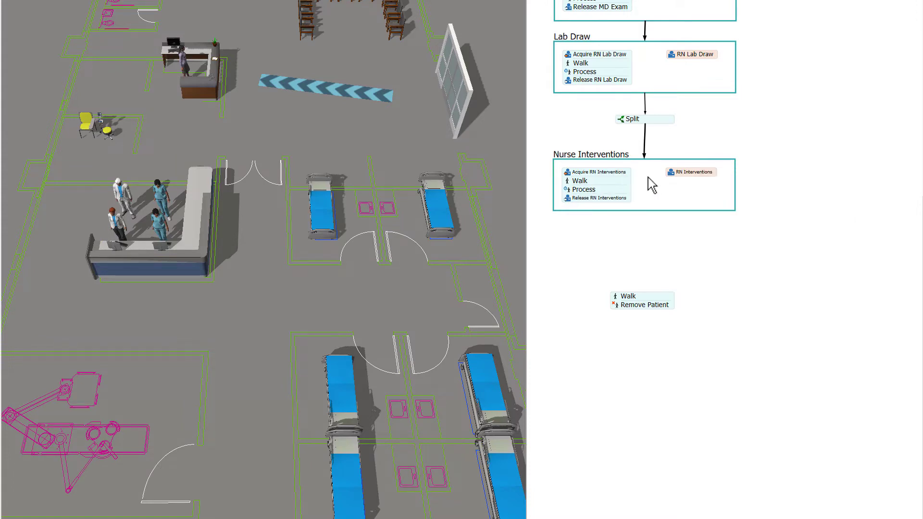
# Choose the destination for the Nurse Interventions Walk activity.
pyautogui.click(579, 179)
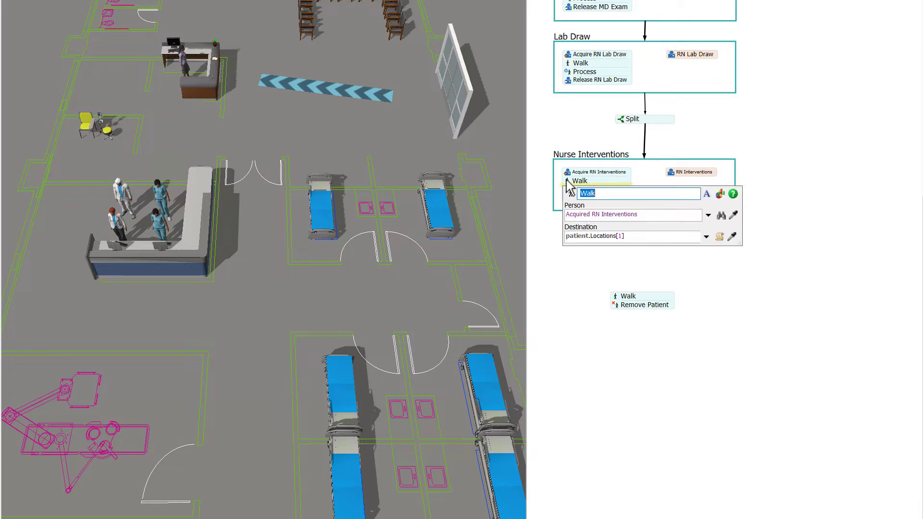
pyautogui.click(705, 237)
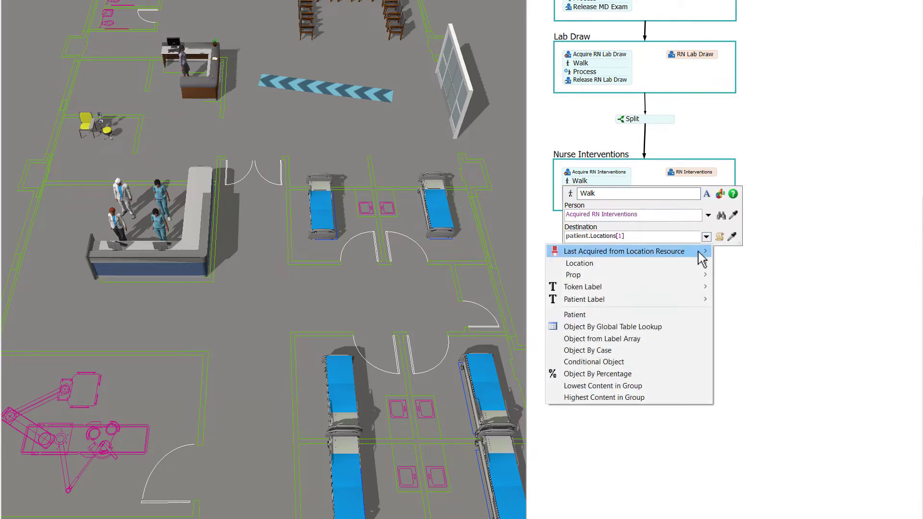
pyautogui.click(575, 315)
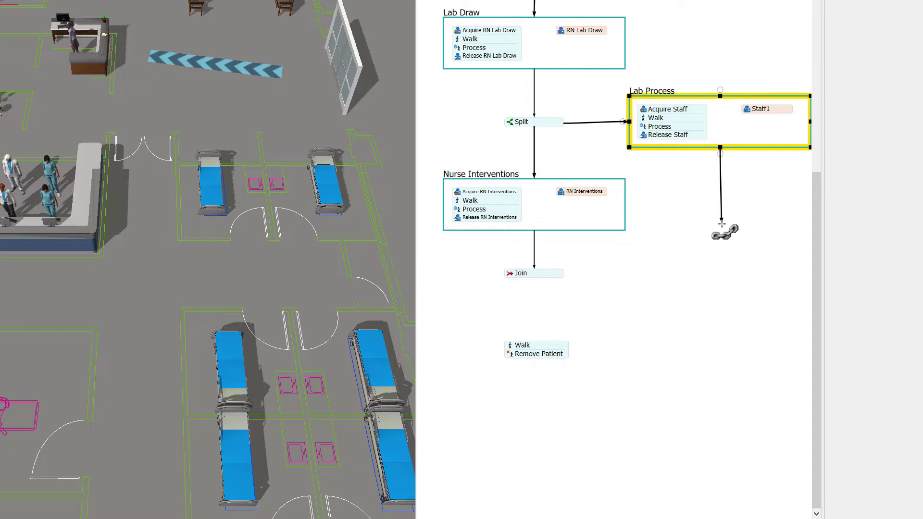
# Connect Lab Process into the Join and finish Patient Education reusing the MD Exam staff.
pyautogui.moveTo(720, 151); pyautogui.dragTo(546, 277)
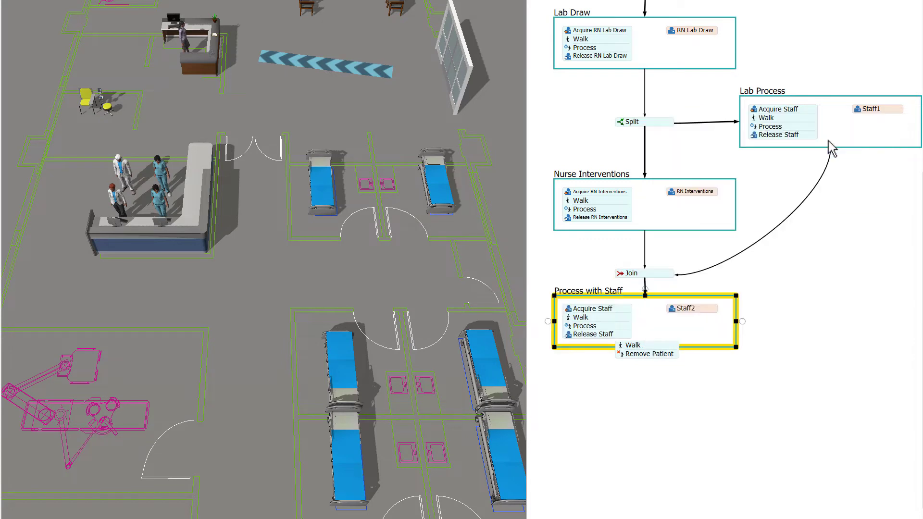
pyautogui.moveTo(646, 348); pyautogui.dragTo(646, 390)
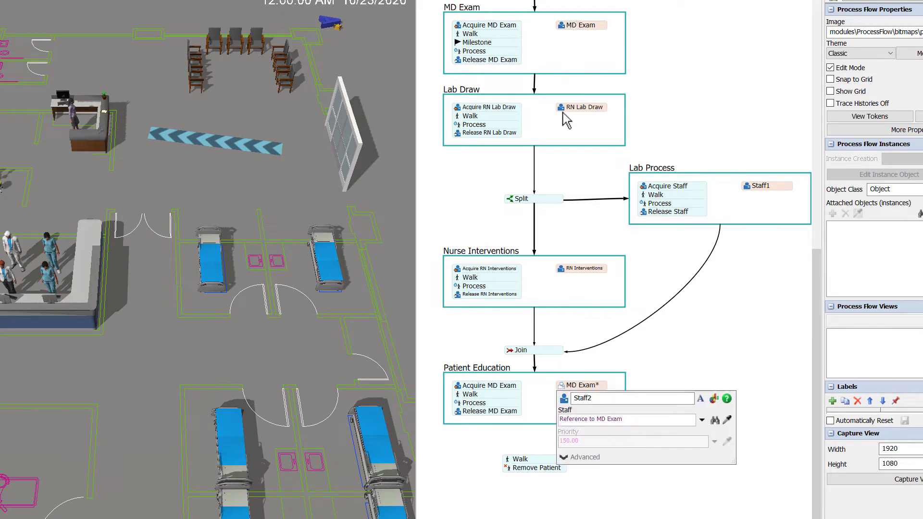
pyautogui.click(531, 416)
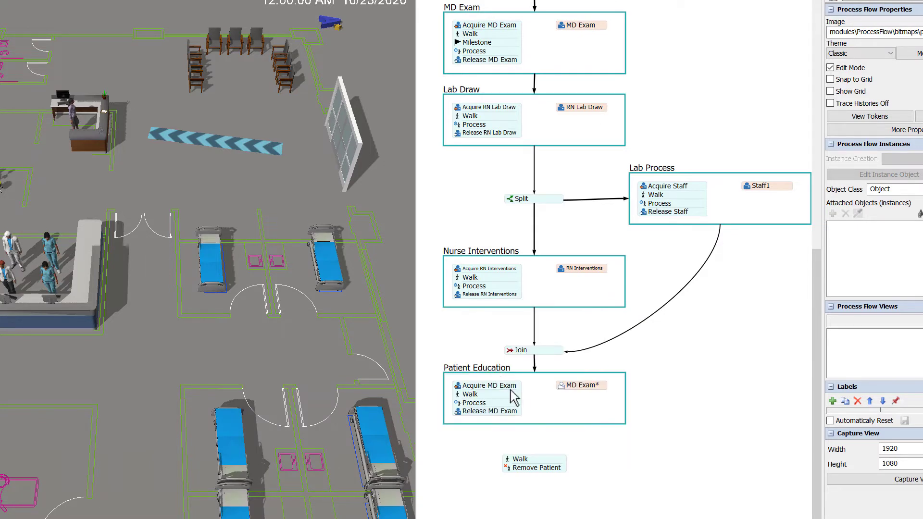
pyautogui.click(513, 398)
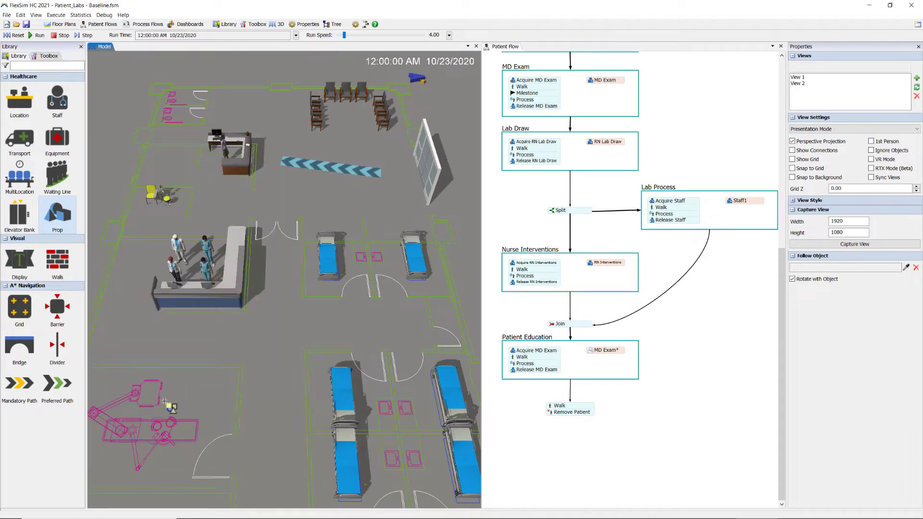
# Add a Prop with the PneumaticTubeStation shape scaled to 3, 1.3, 7.
pyautogui.click(124, 405)
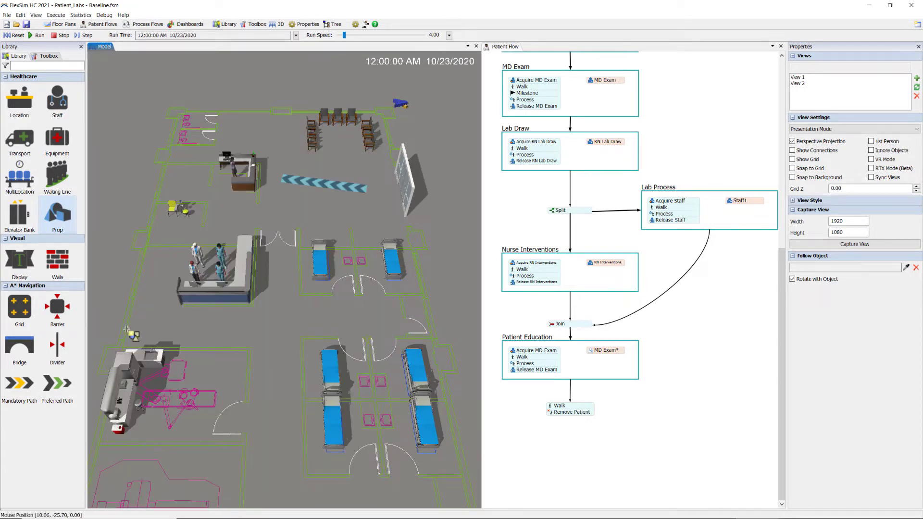
pyautogui.click(135, 316)
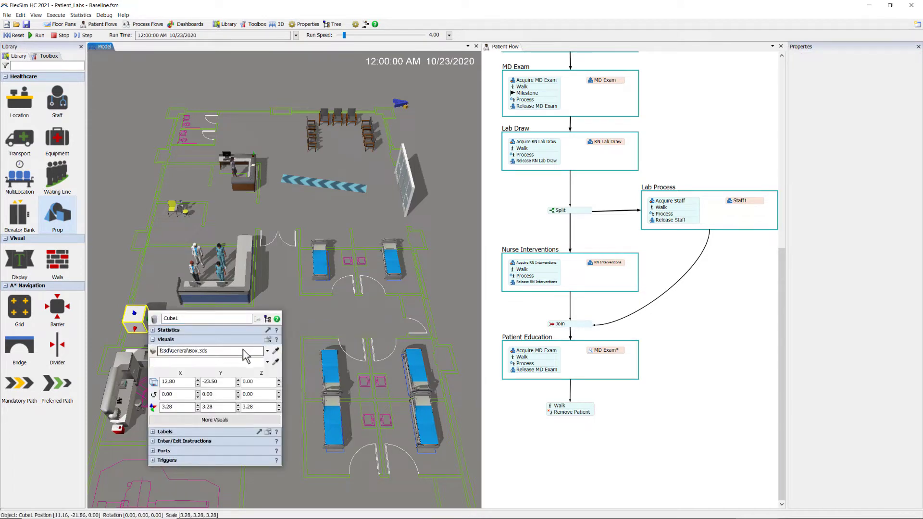
pyautogui.click(267, 351)
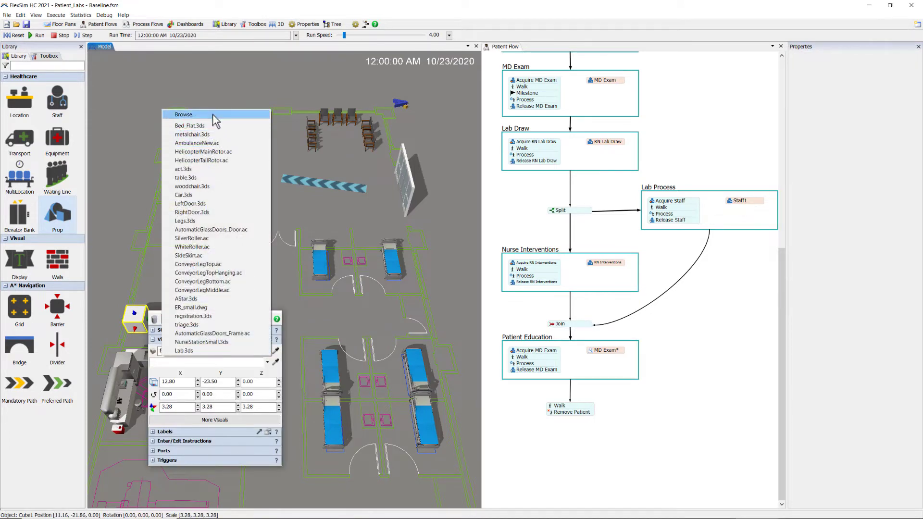
pyautogui.click(184, 115)
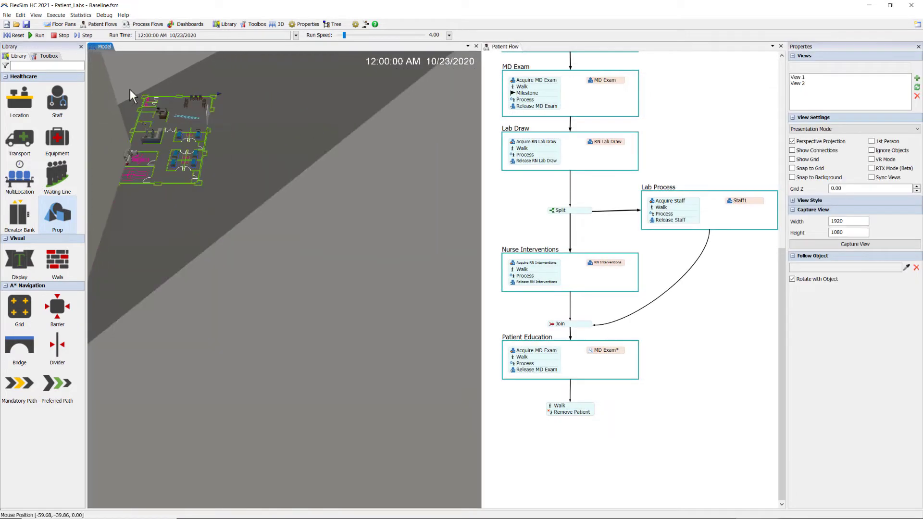
pyautogui.moveTo(130, 95); pyautogui.dragTo(261, 274)
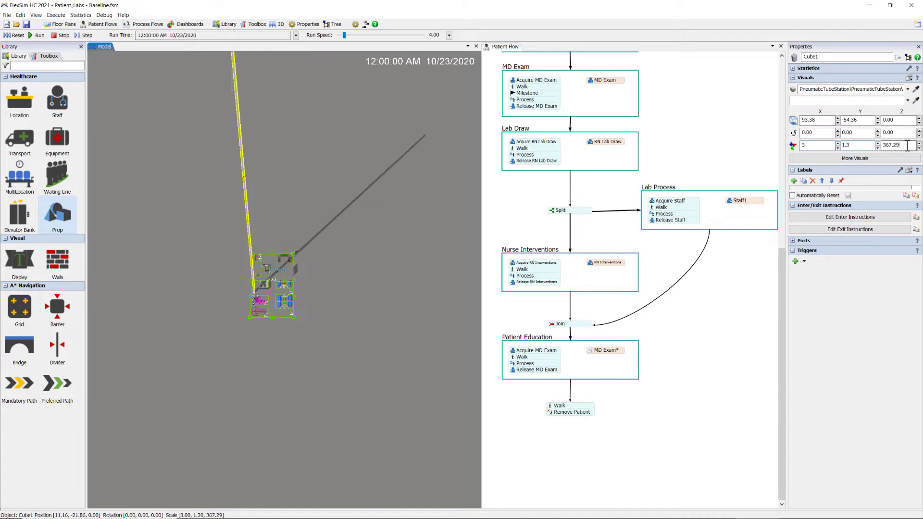
pyautogui.click(344, 296)
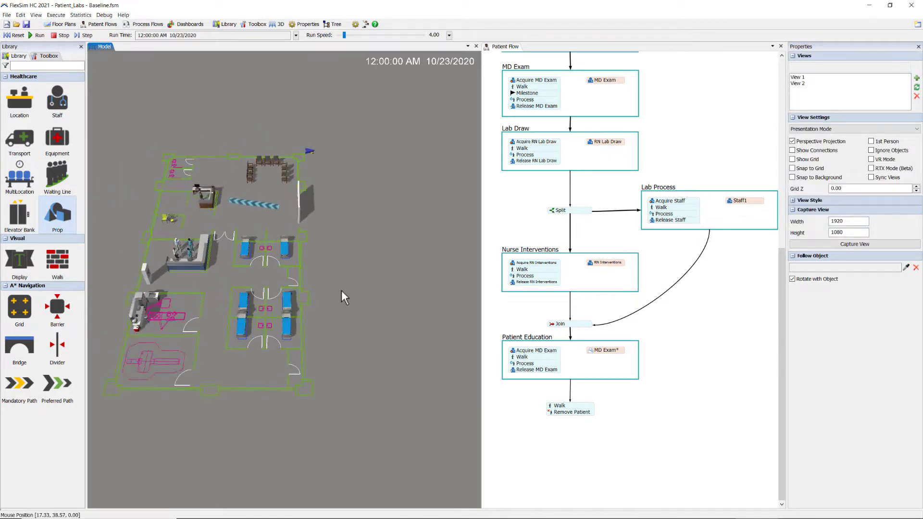
# Place tube stations by the nurse station and the lab, and add a staff member.
pyautogui.moveTo(345, 297); pyautogui.dragTo(430, 321)
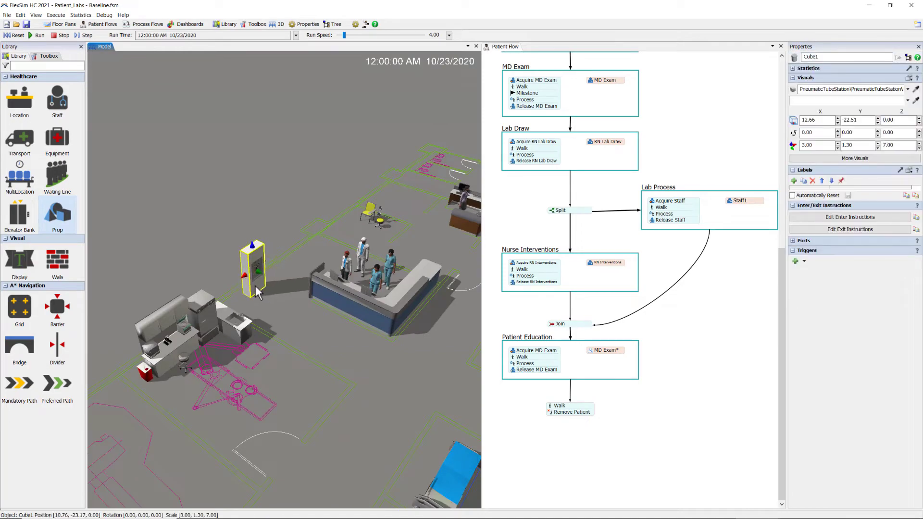
pyautogui.click(908, 96)
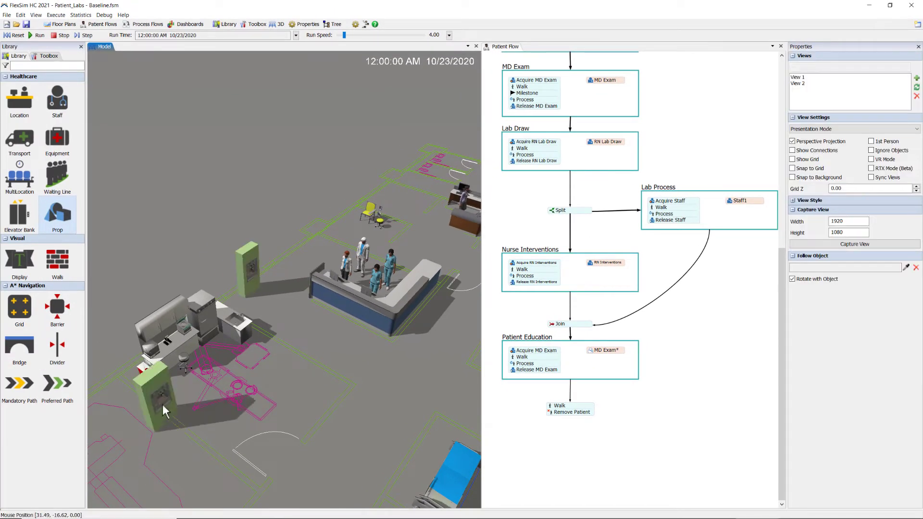
pyautogui.click(194, 382)
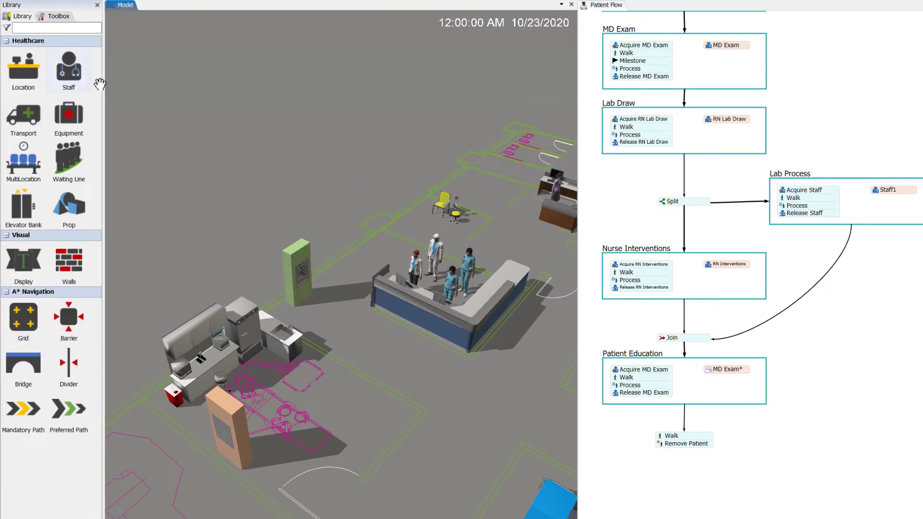
pyautogui.click(68, 64)
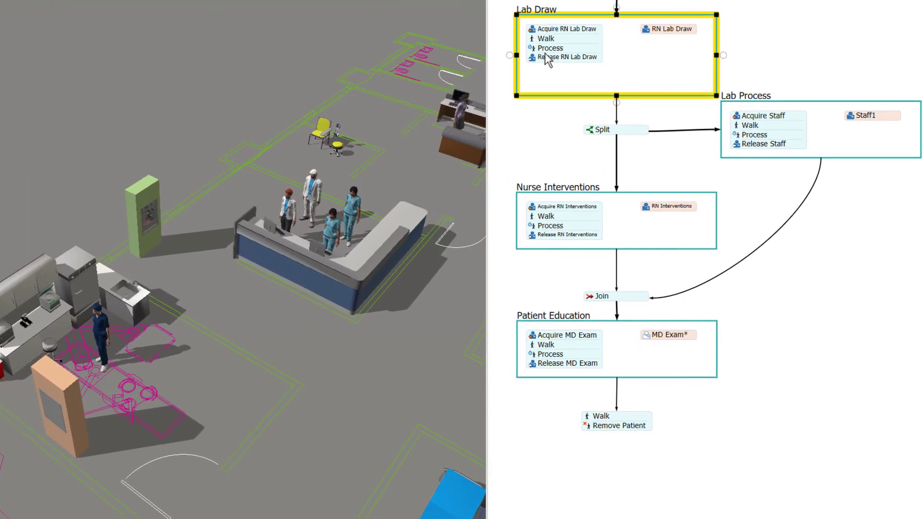
# In Lab Draw, walk to TubeStation1 then a 0.5 Sample Send Time process with patient ReceivingIndirectCare.
pyautogui.click(544, 47)
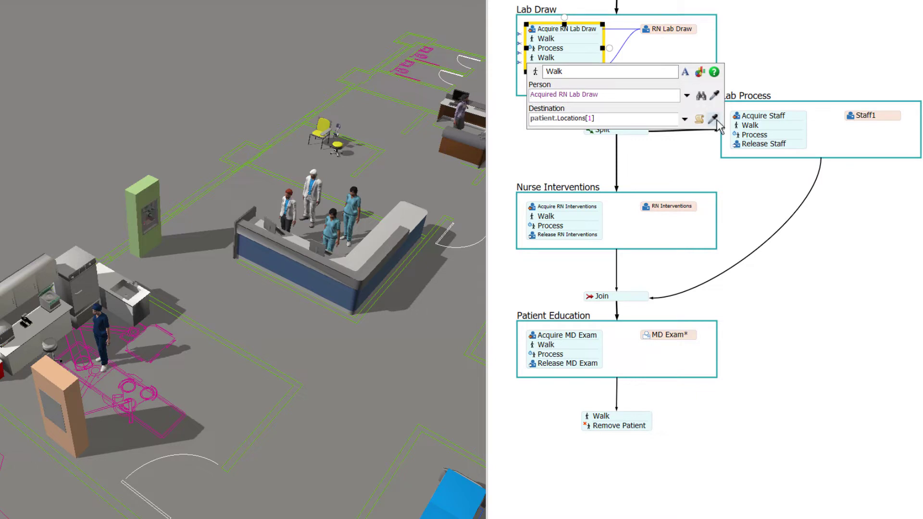
pyautogui.click(716, 119)
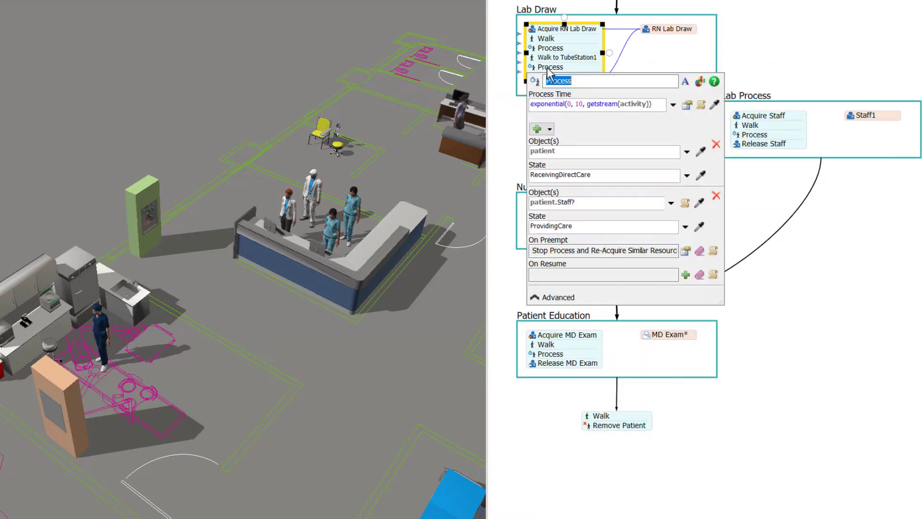
pyautogui.write('Sample Send Time')
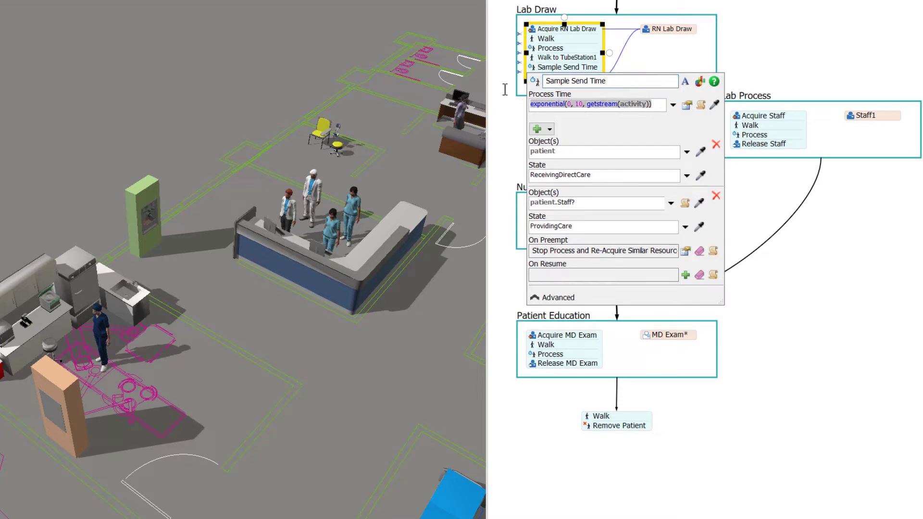
pyautogui.write('.5')
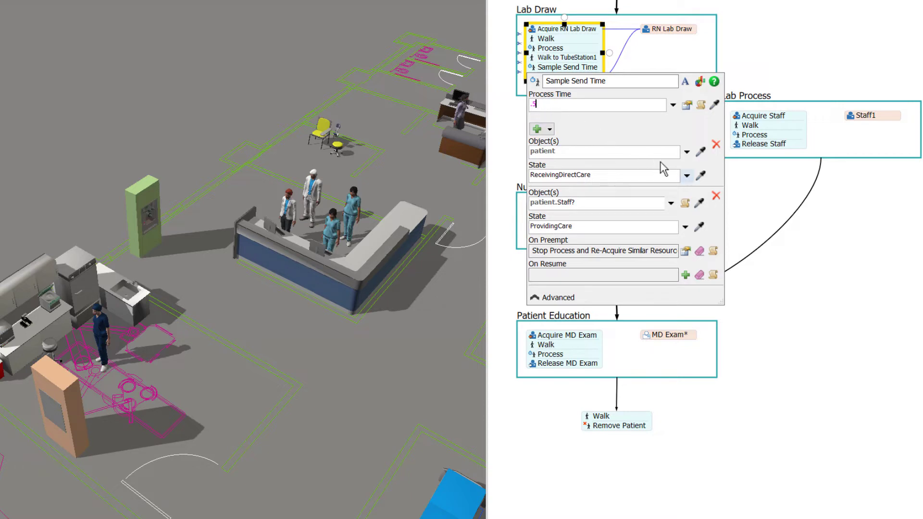
pyautogui.click(686, 175)
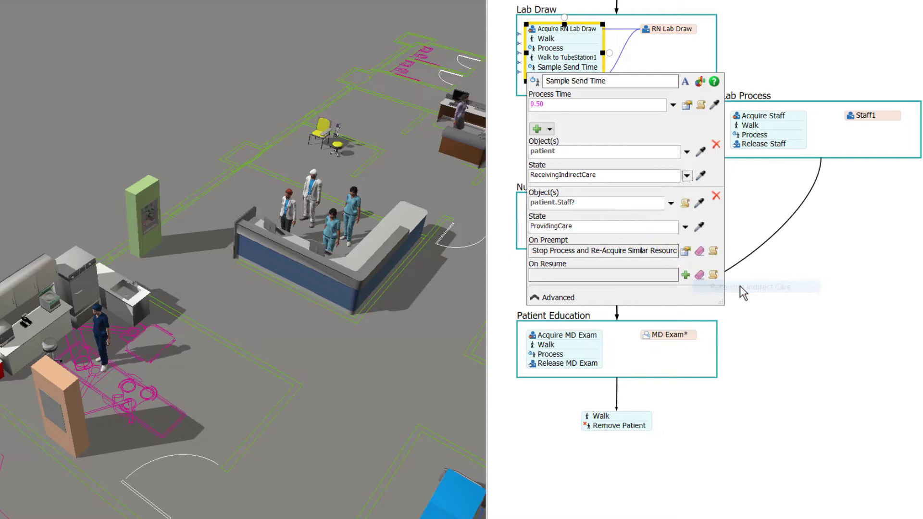
pyautogui.moveTo(700, 203)
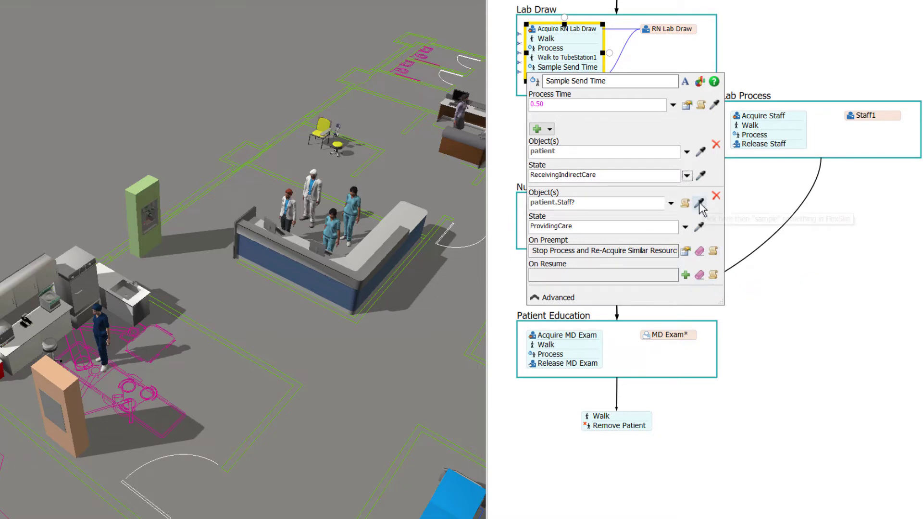
pyautogui.moveTo(701, 207)
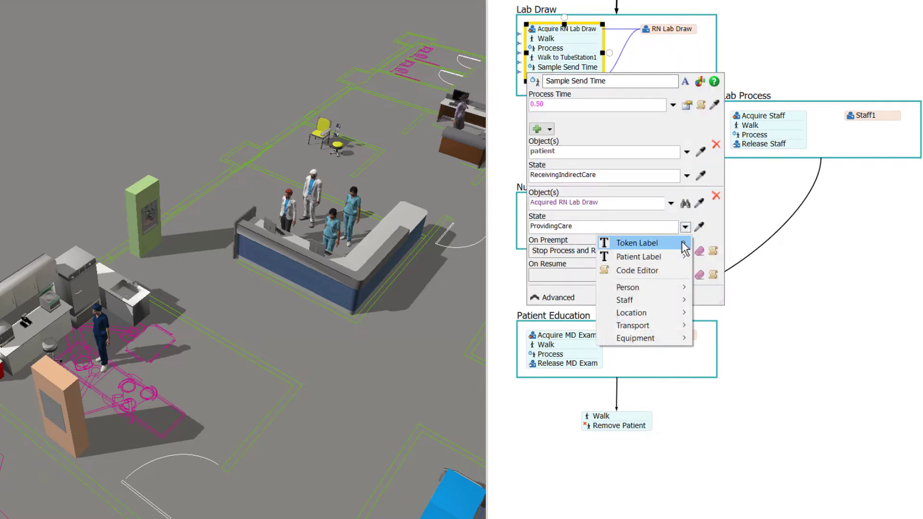
pyautogui.moveTo(624, 300)
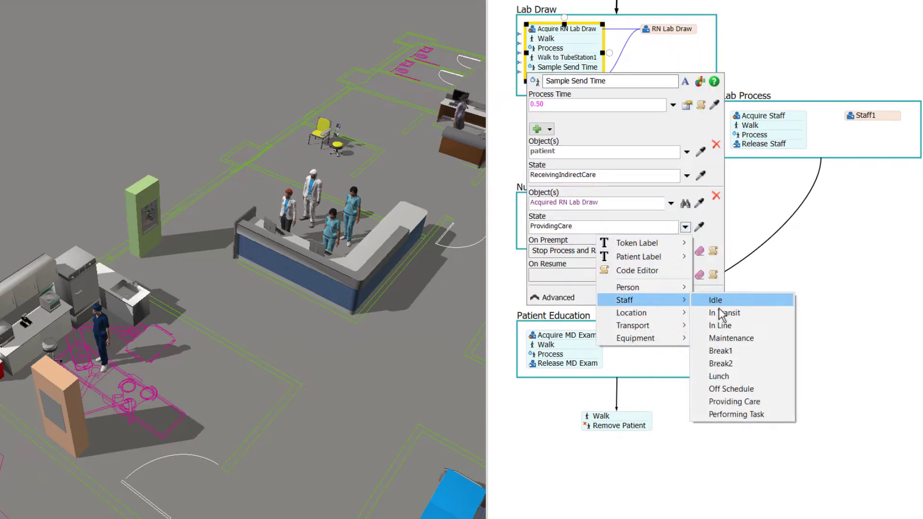
pyautogui.click(736, 414)
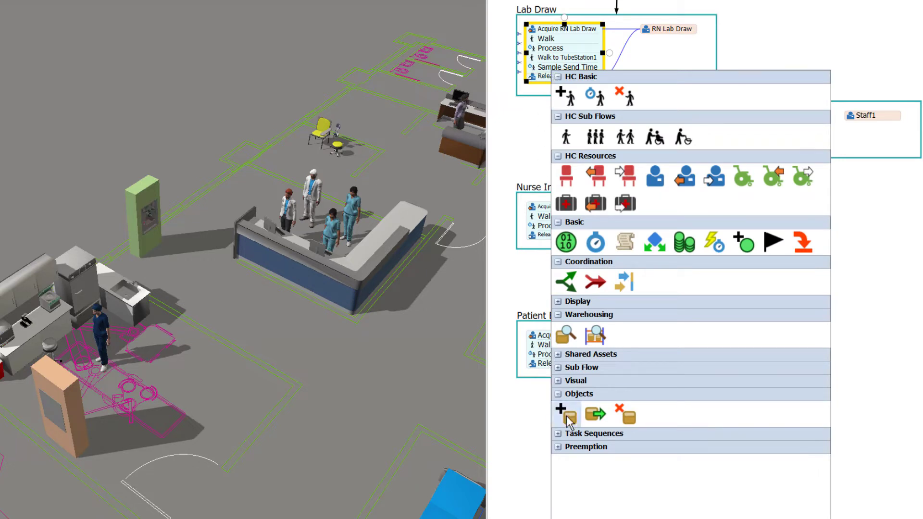
# Add a Create Object step to Lab Draw creating a Cylinder in TubeStation2.
pyautogui.click(564, 411)
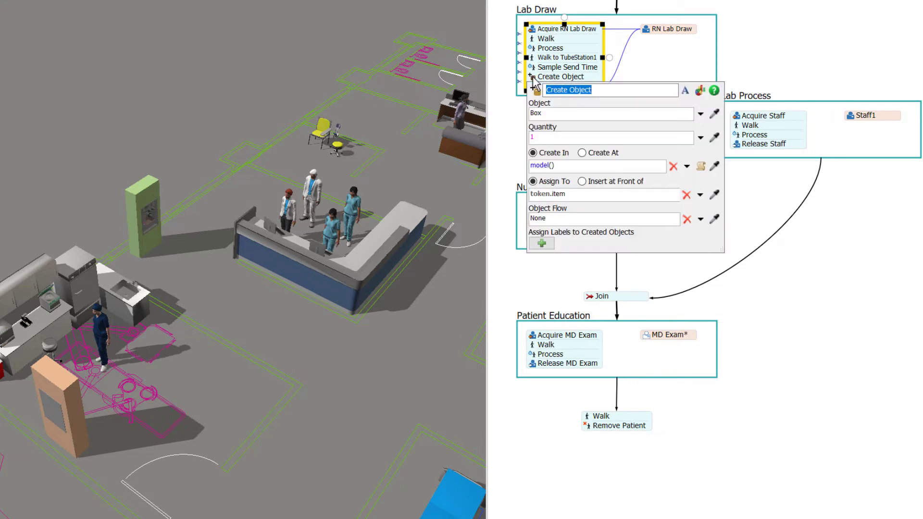
pyautogui.click(701, 113)
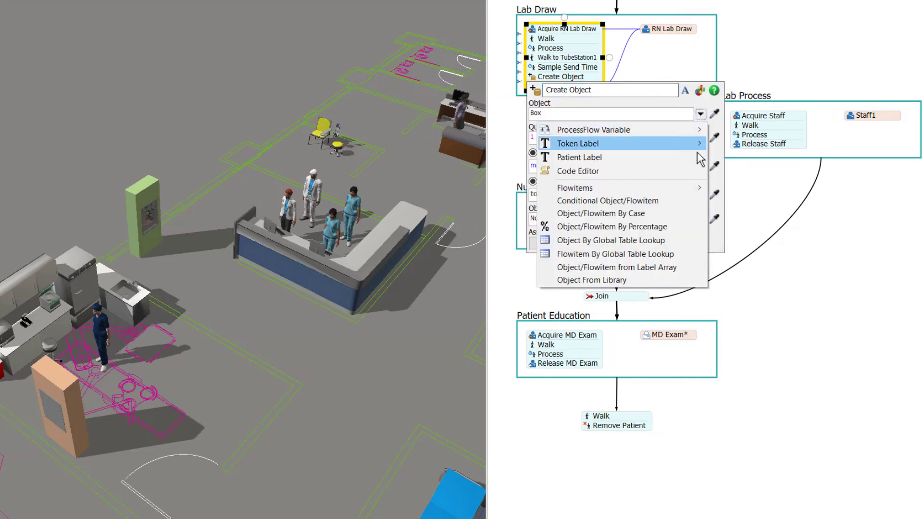
pyautogui.moveTo(612, 188)
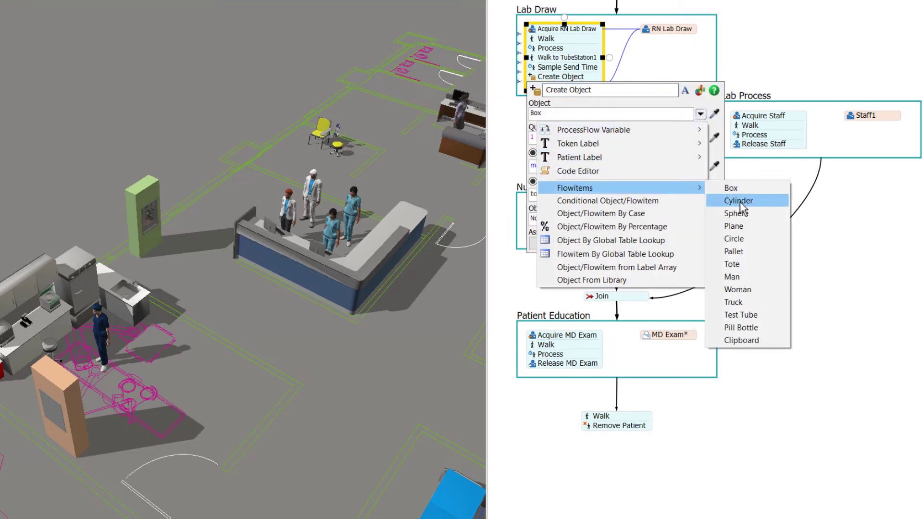
pyautogui.click(737, 200)
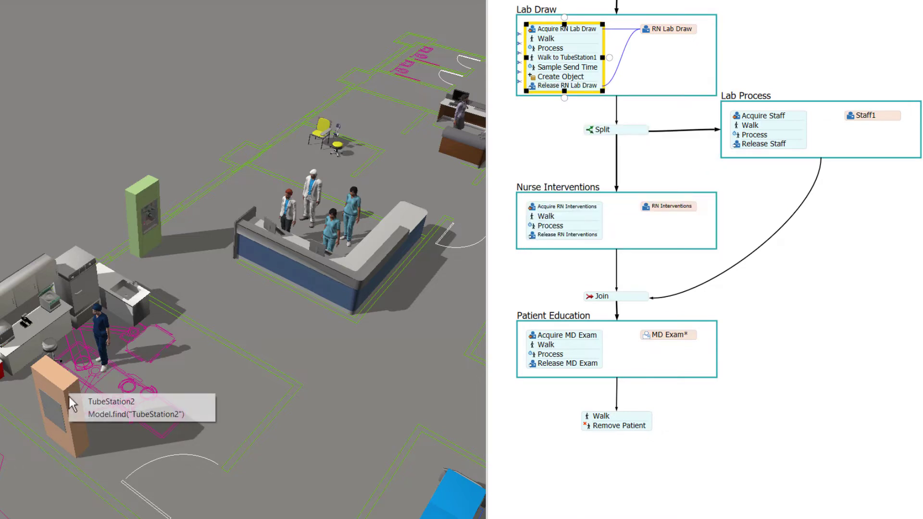
pyautogui.click(563, 77)
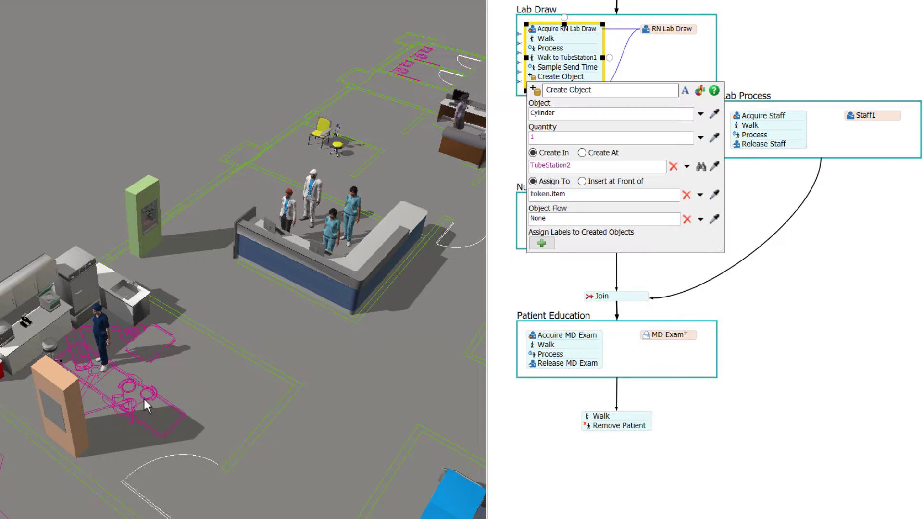
pyautogui.moveTo(455, 175)
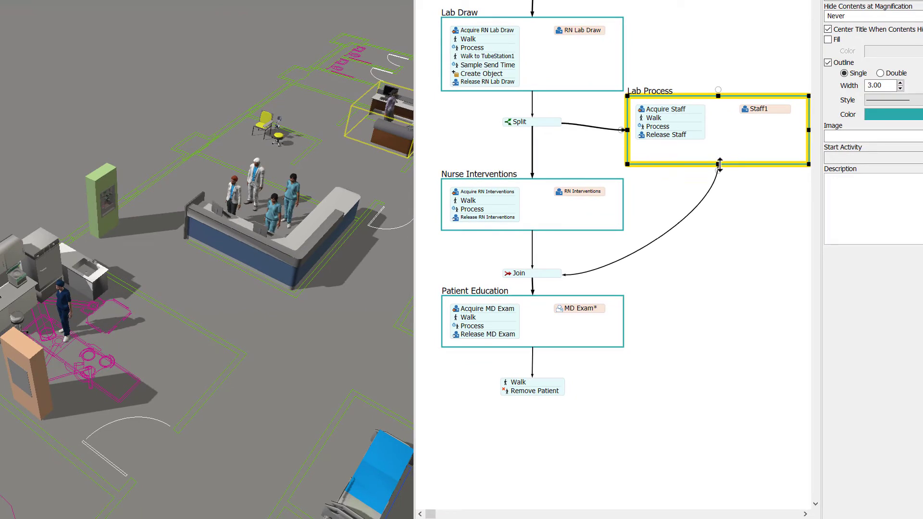
# Rename the Lab Process staff resource Lab Tech and its walk 'Walk to TubeStation2'.
pyautogui.doubleClick(757, 108)
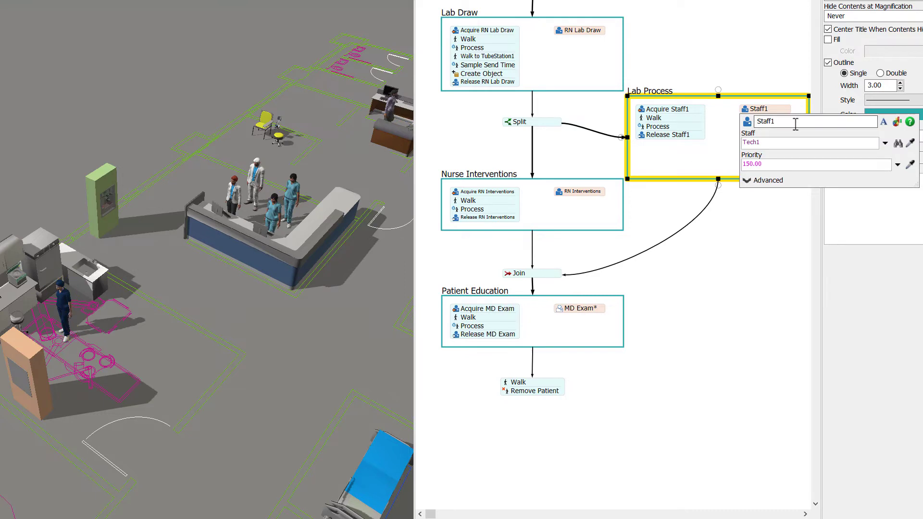
pyautogui.write('Lab')
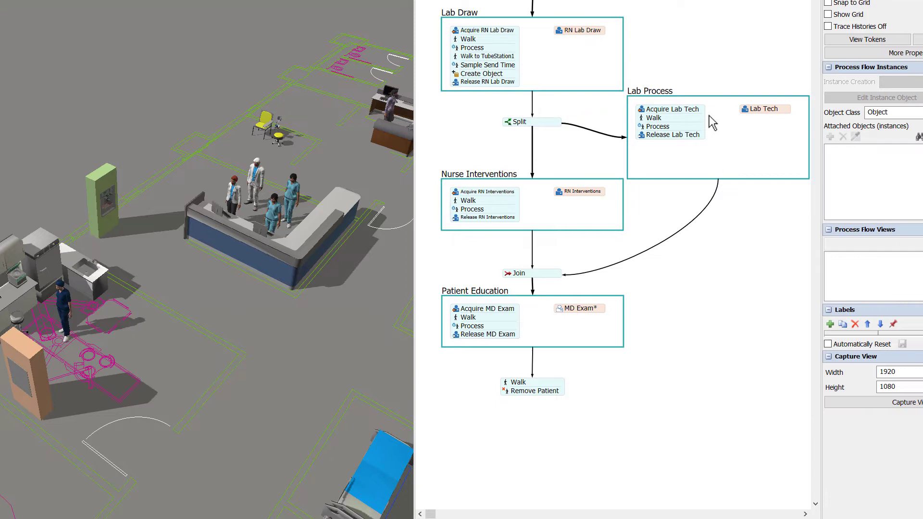
pyautogui.click(652, 117)
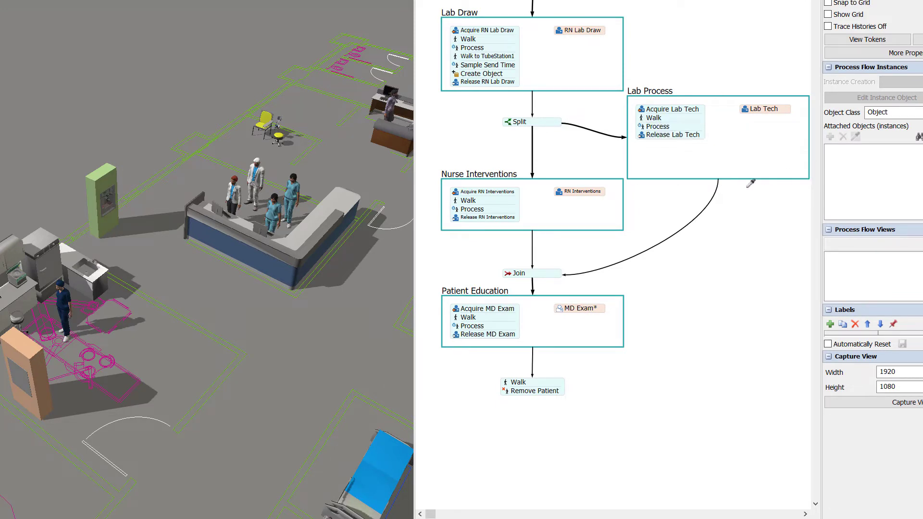
pyautogui.click(652, 117)
pyautogui.write('Walk to')
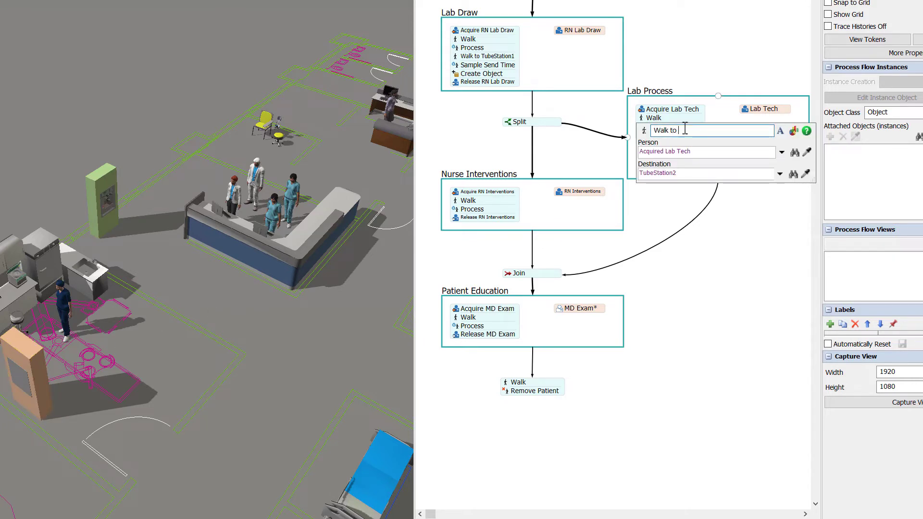
pyautogui.write('TubeStation2')
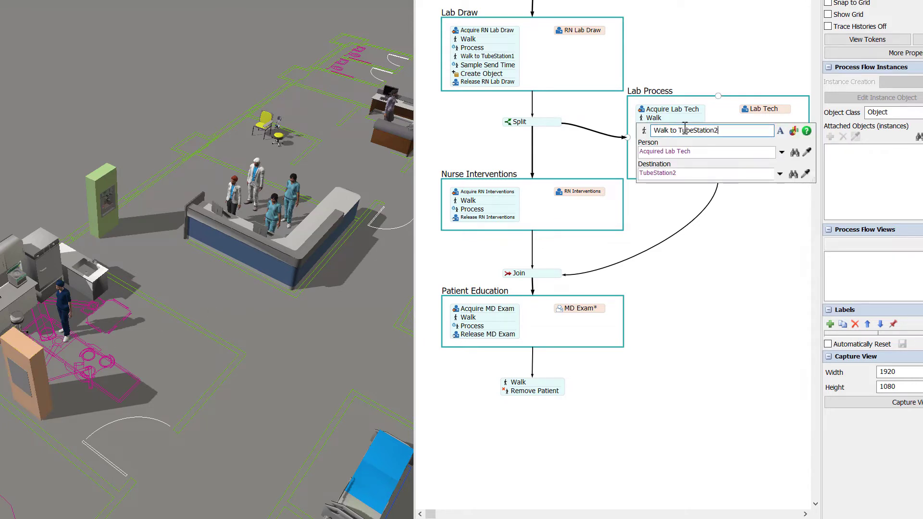
# Rename the process Retrieve Time with time 0.20 and drop an involved resource.
pyautogui.click(656, 127)
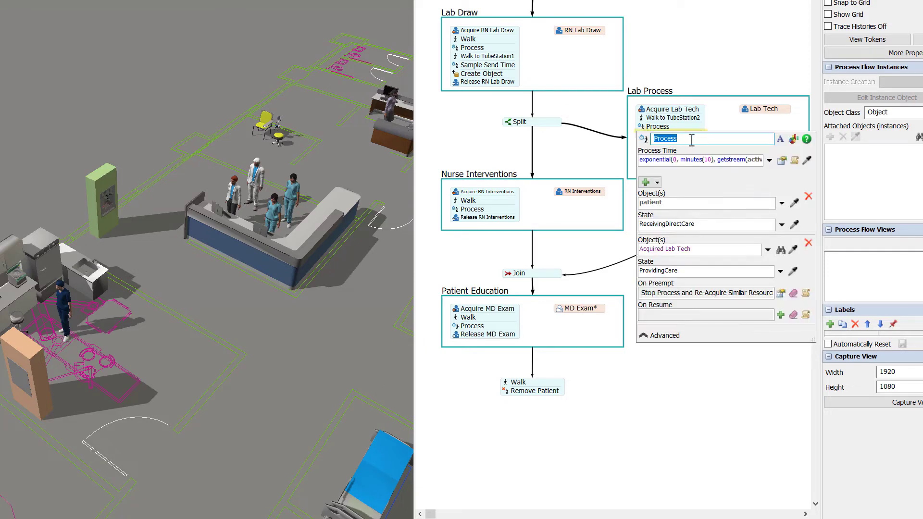
pyautogui.write('Retrieve Time')
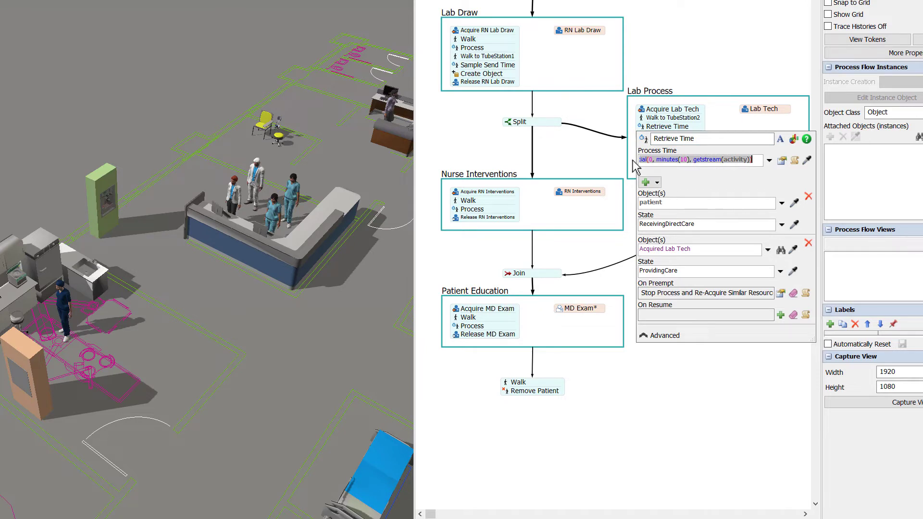
pyautogui.click(701, 160)
pyautogui.write('0.2')
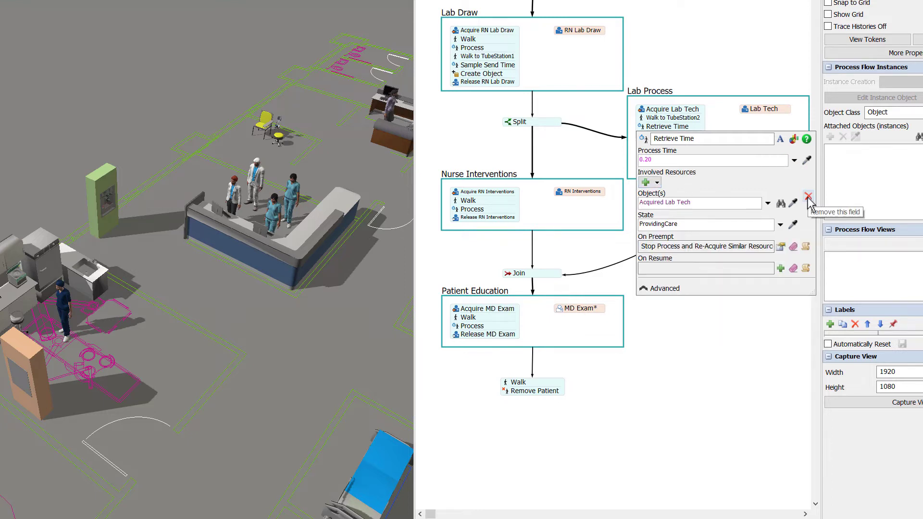
pyautogui.click(779, 224)
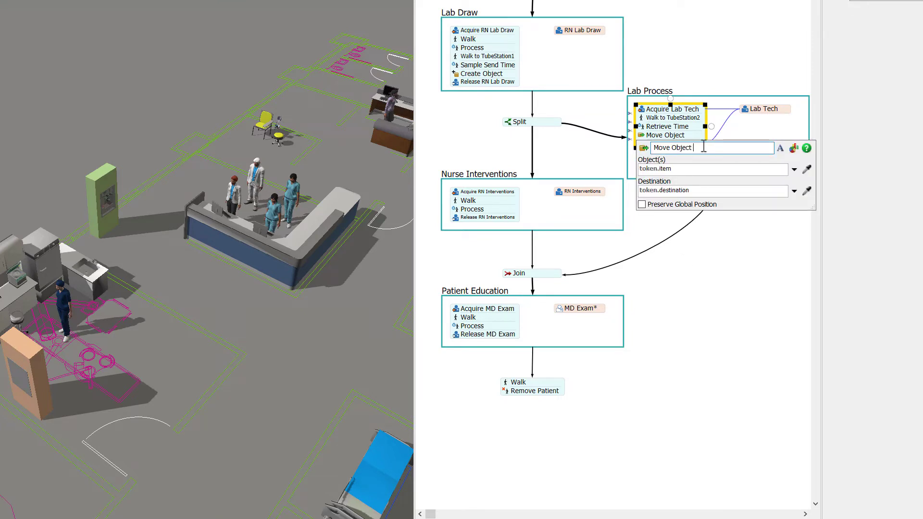
# Add Move Object into Tech, then a Walk to Lab step targeting Lab1.
pyautogui.write('into Tech')
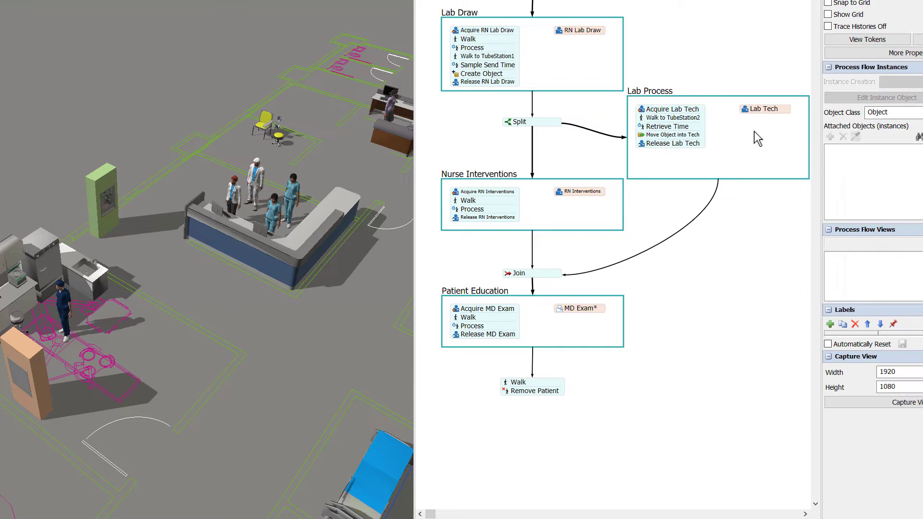
pyautogui.click(670, 143)
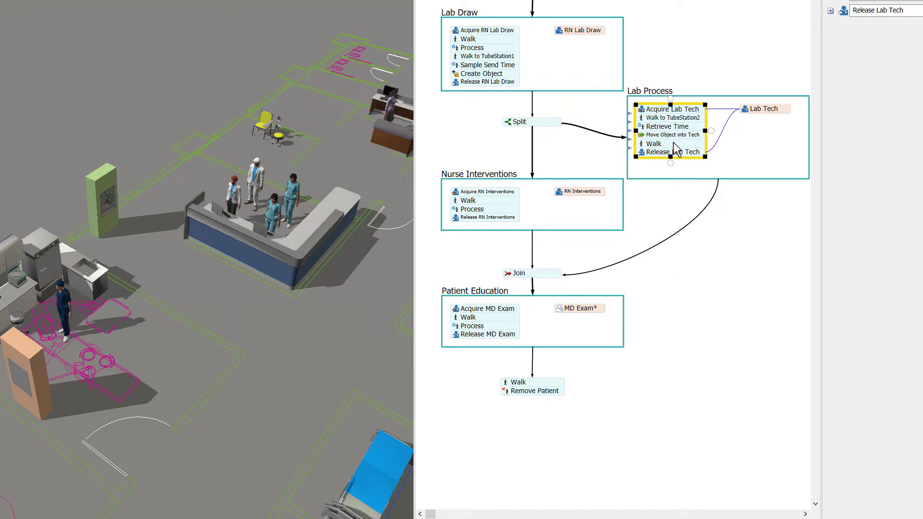
pyautogui.doubleClick(653, 143)
pyautogui.write(' to Lab')
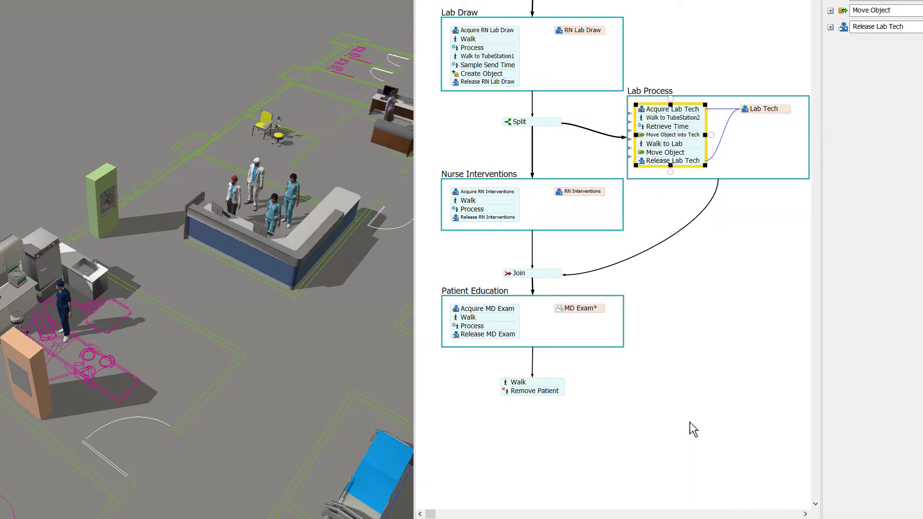
pyautogui.click(666, 153)
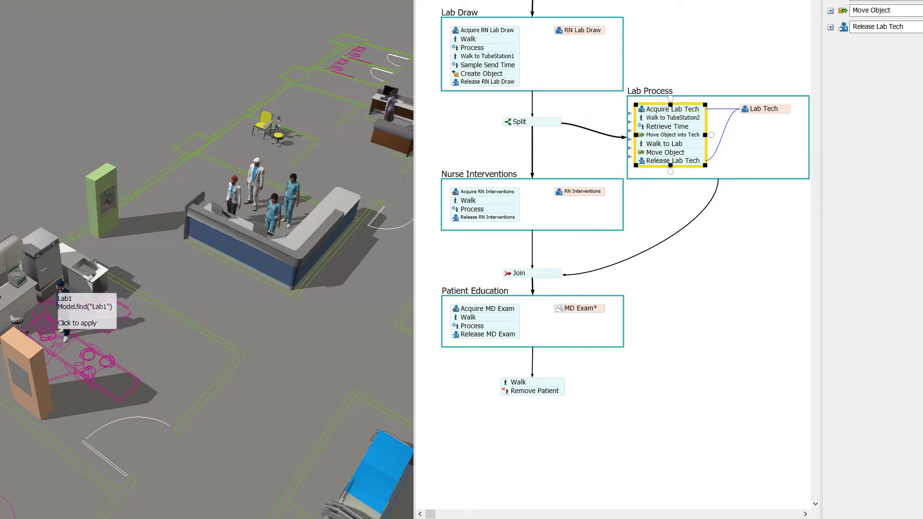
pyautogui.click(667, 151)
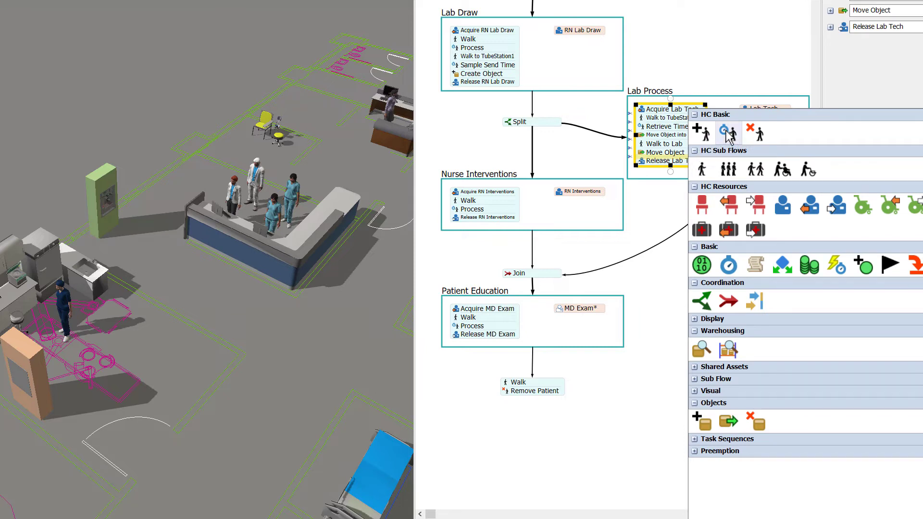
# Add a Process involving only Acquired Lab Tech as ProvidingCare, then a Destroy Object step.
pyautogui.click(657, 161)
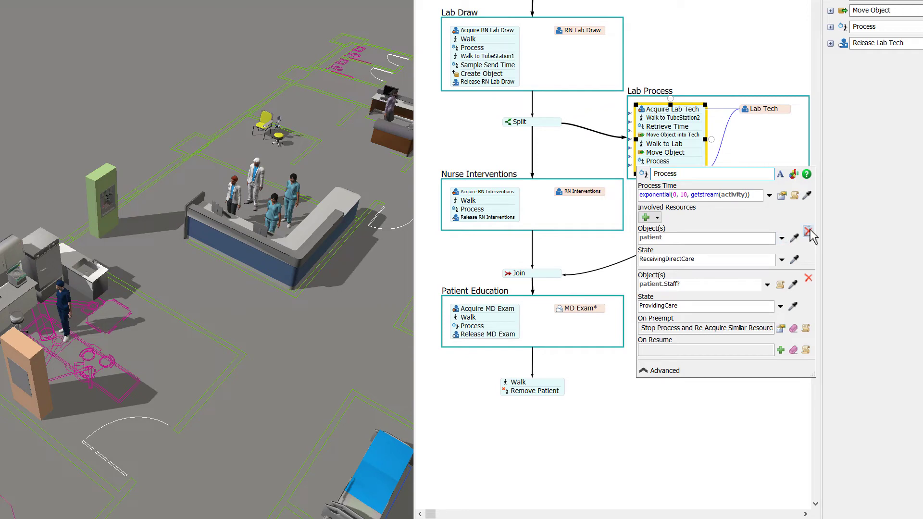
pyautogui.click(807, 230)
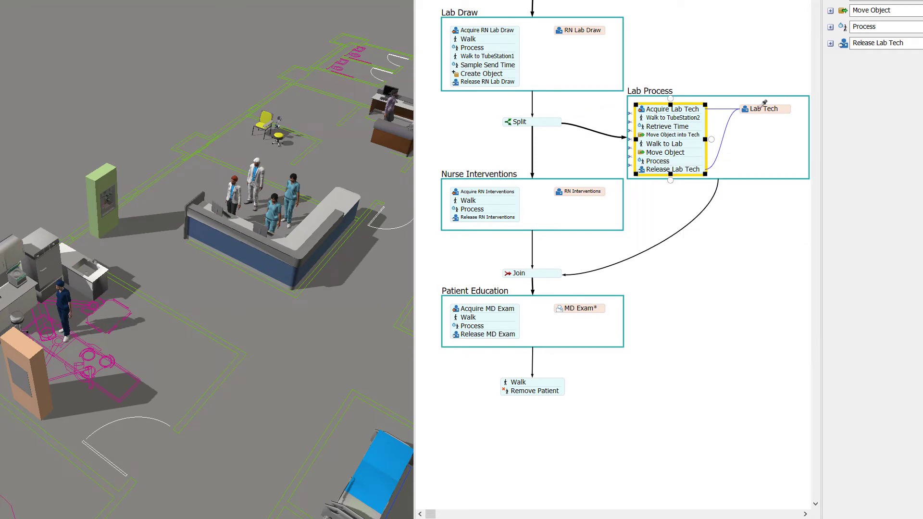
pyautogui.click(657, 161)
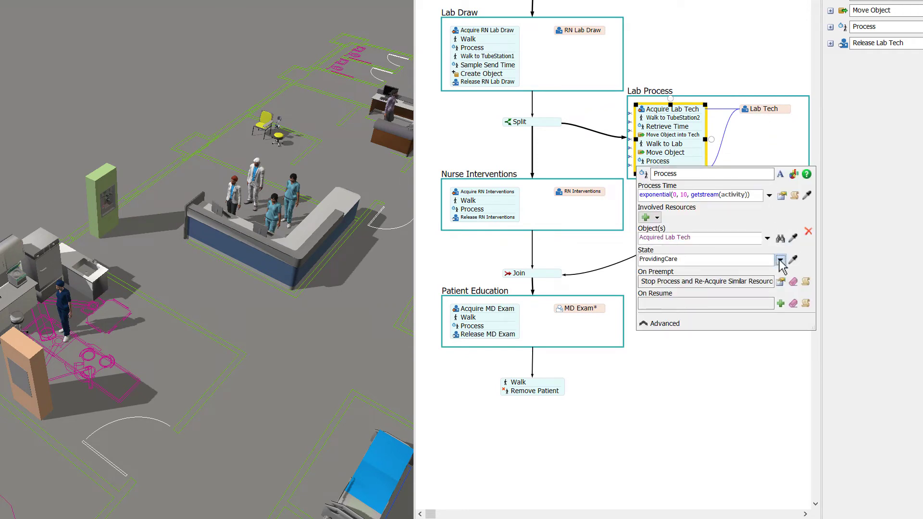
pyautogui.click(781, 259)
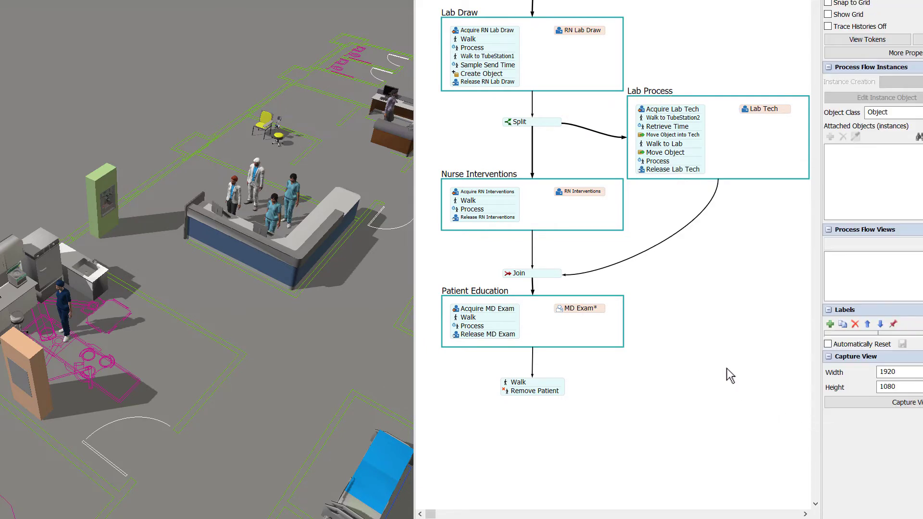
pyautogui.click(529, 218)
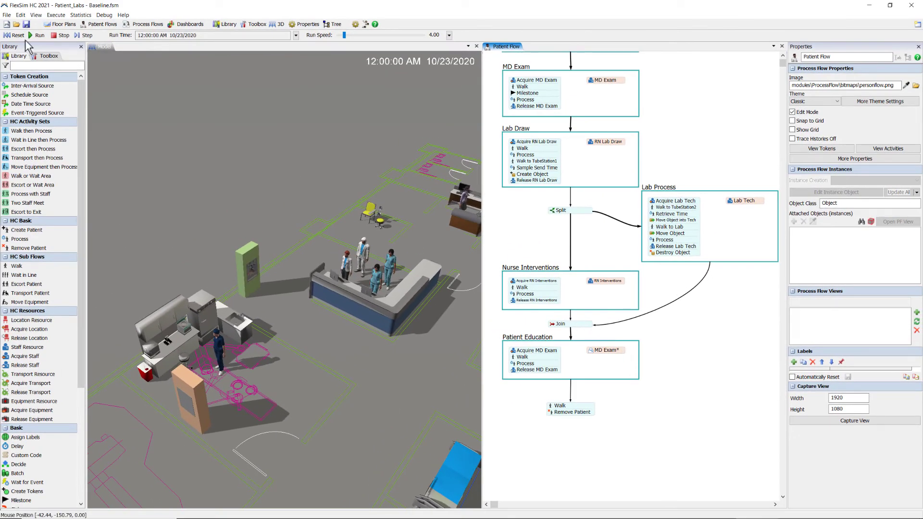
# Reset and test-run the simulation until tokens reach the Lab Process steps.
pyautogui.click(39, 35)
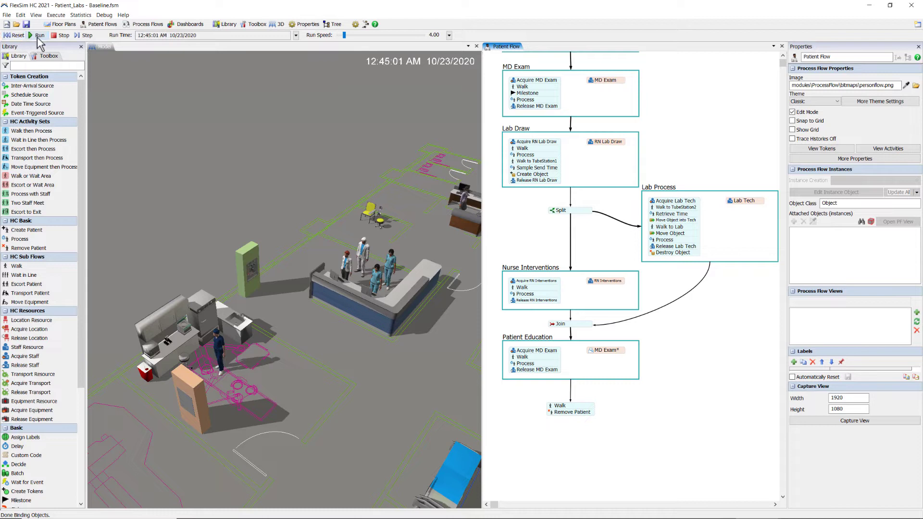
pyautogui.click(38, 35)
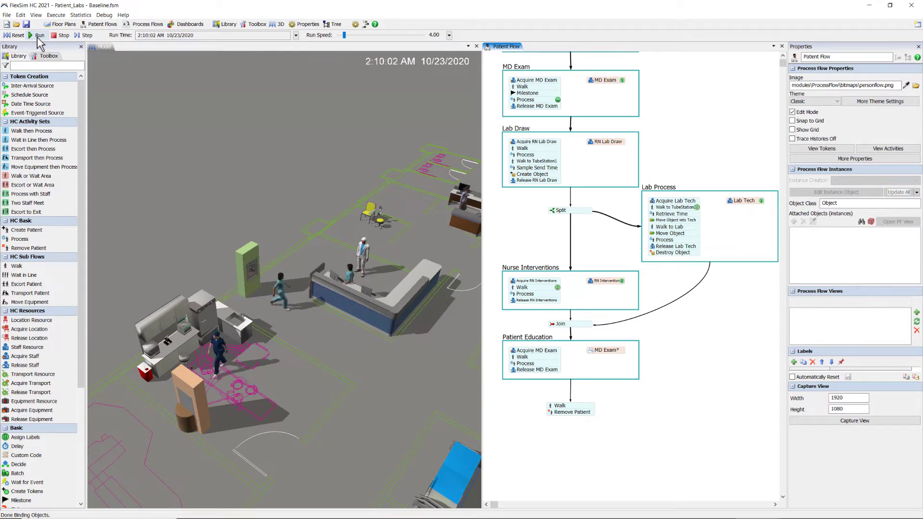
pyautogui.click(40, 34)
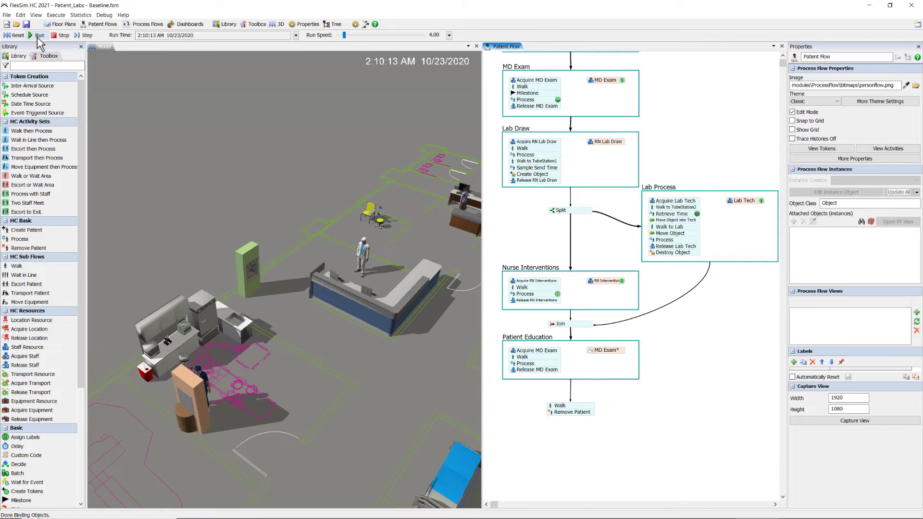
pyautogui.click(40, 35)
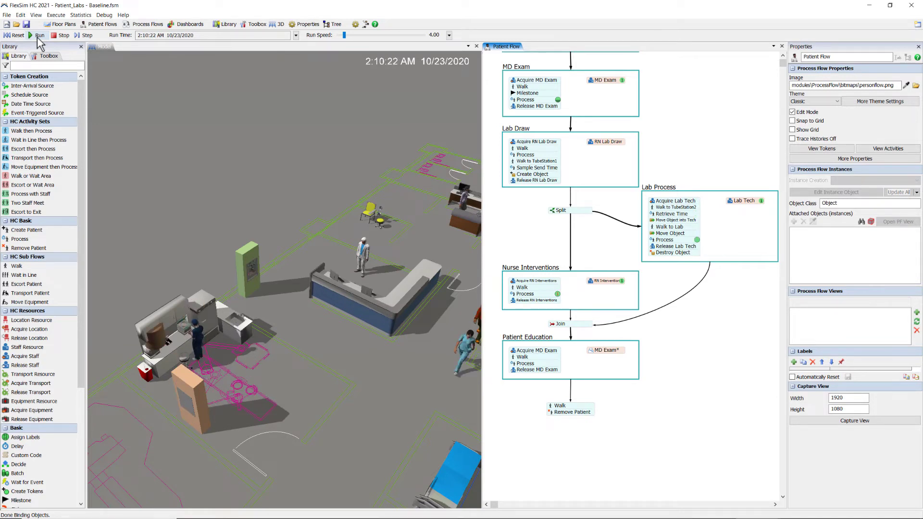
# Select a lab sample cylinder in the 3D model to check its scale, then reset to 12:00 AM.
pyautogui.click(159, 335)
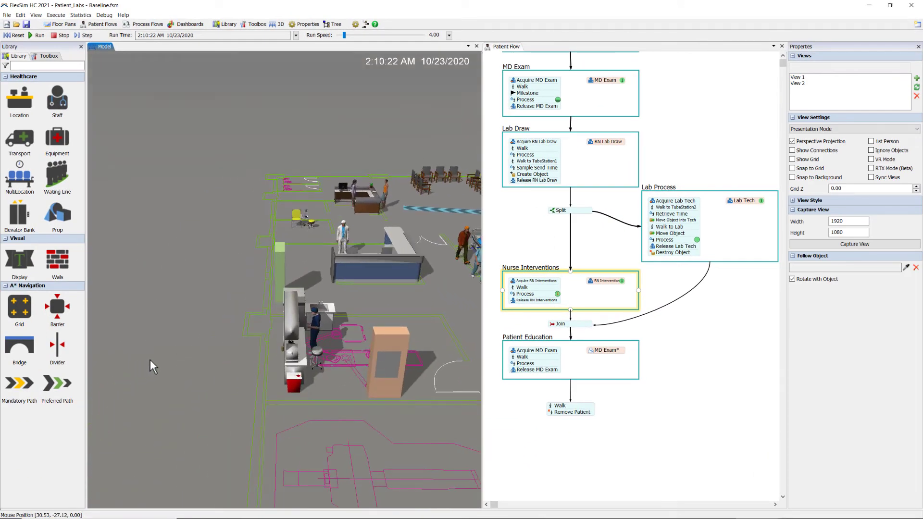
pyautogui.click(294, 346)
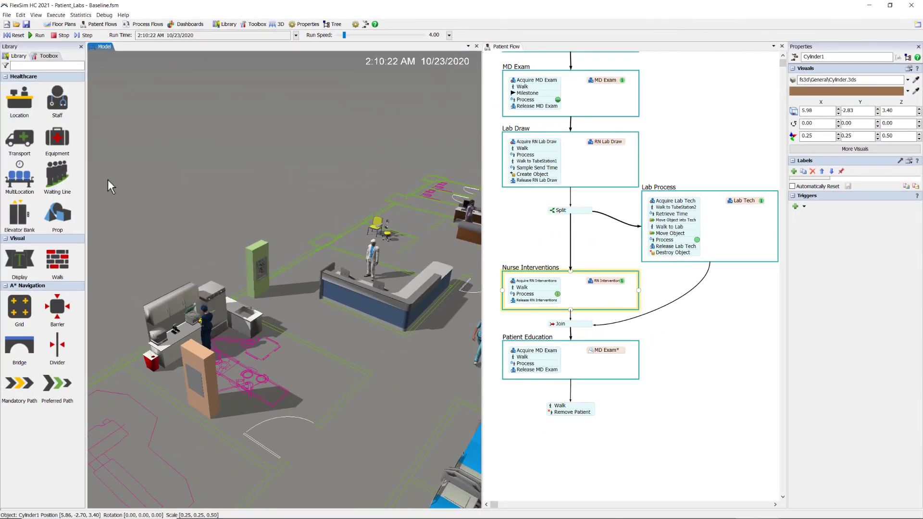
pyautogui.click(12, 34)
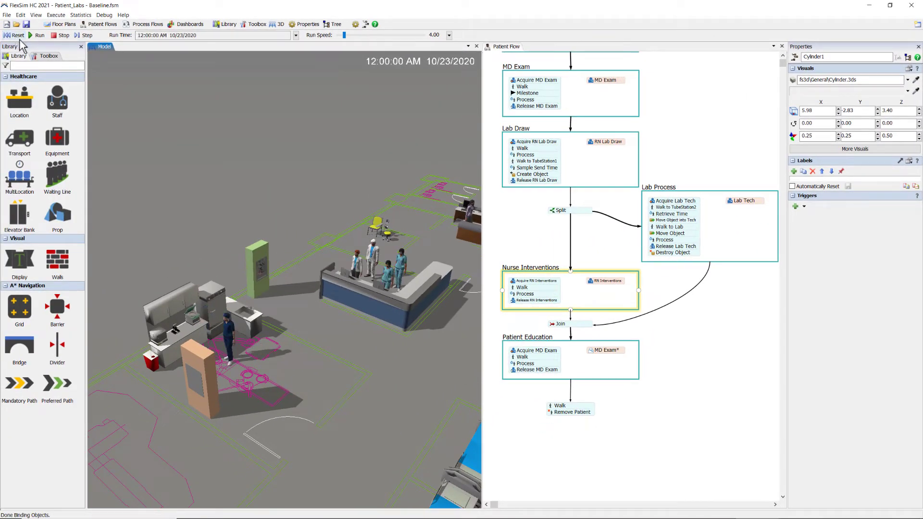
# Set the Cylinder flowitem's scale to .25 by .25 by .5 in the Flowitem Bin.
pyautogui.click(47, 55)
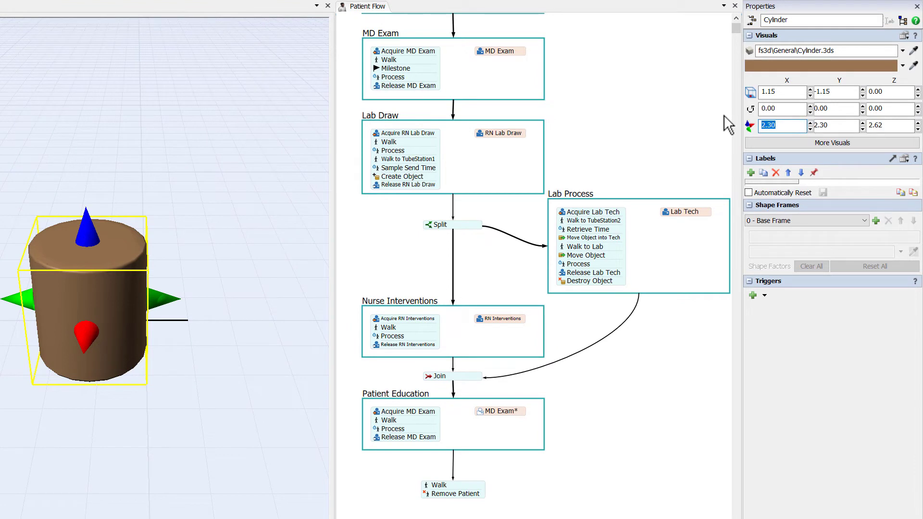
pyautogui.write('.25')
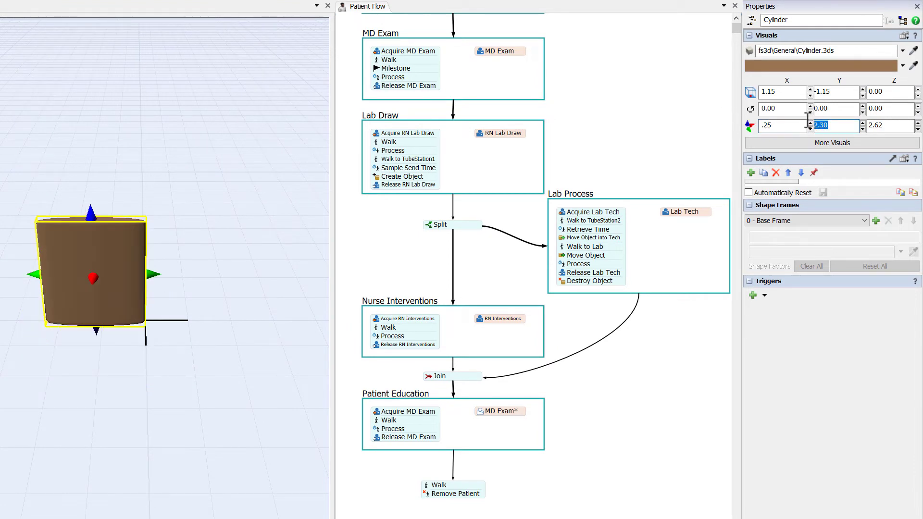
pyautogui.write('.25')
pyautogui.click(890, 125)
pyautogui.write('.5')
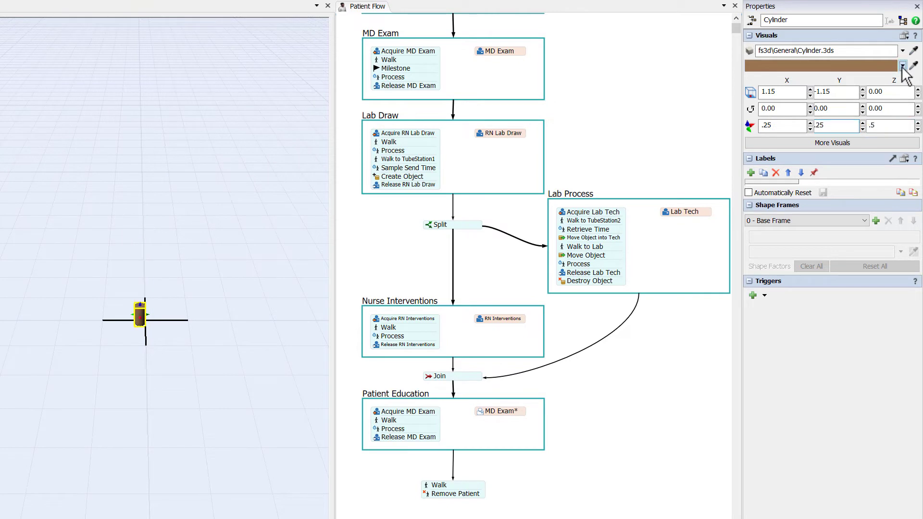
pyautogui.click(906, 65)
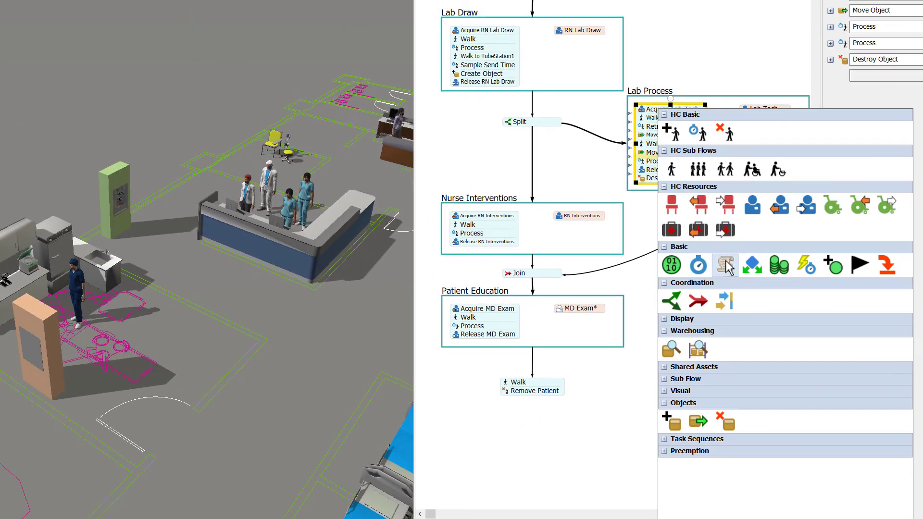
# Add a Custom Code activity after Move Object and rename it Set Loc of Object.
pyautogui.click(724, 265)
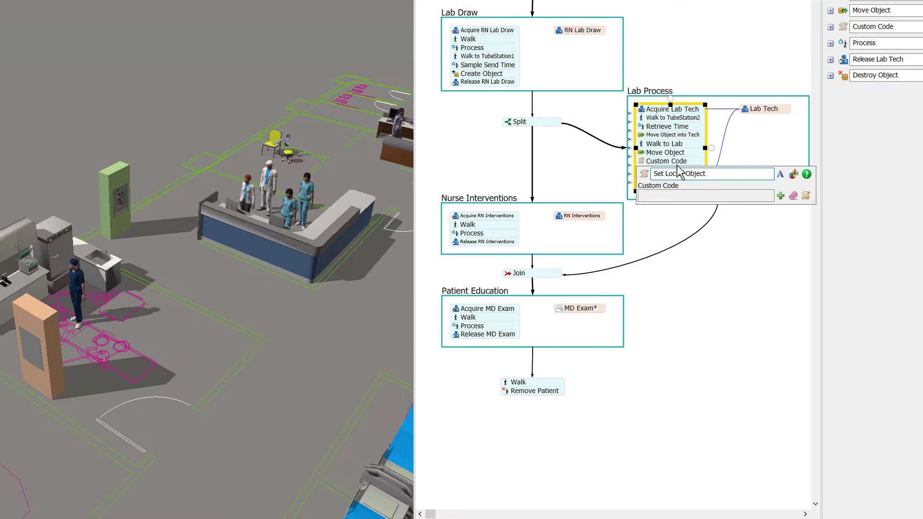
pyautogui.click(779, 196)
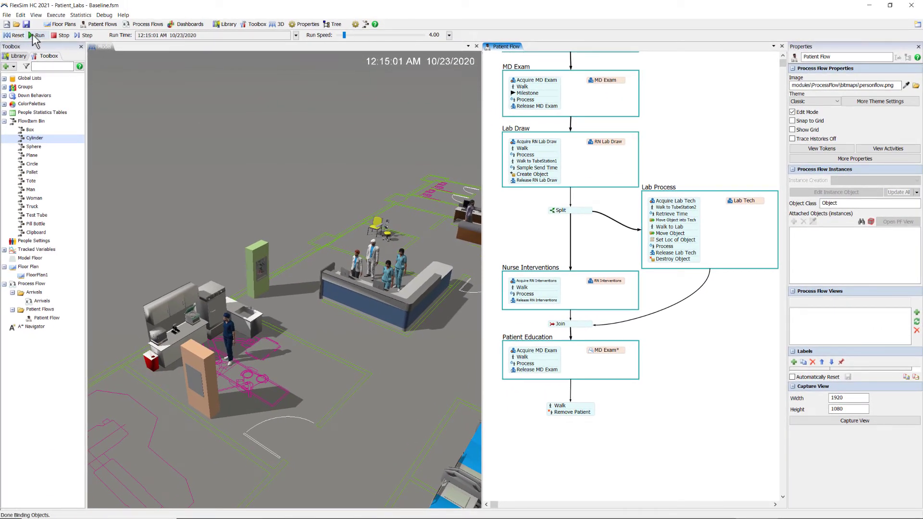
pyautogui.click(38, 34)
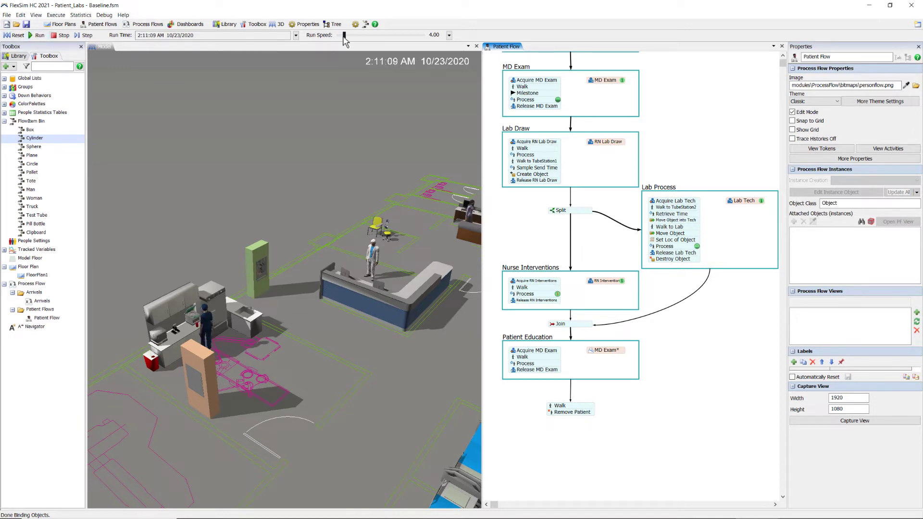
pyautogui.moveTo(344, 39); pyautogui.dragTo(388, 38)
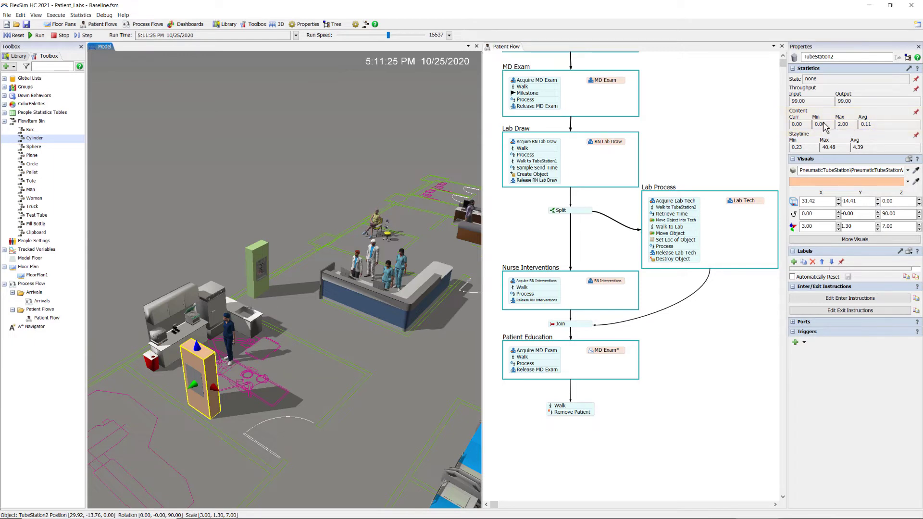
pyautogui.click(14, 36)
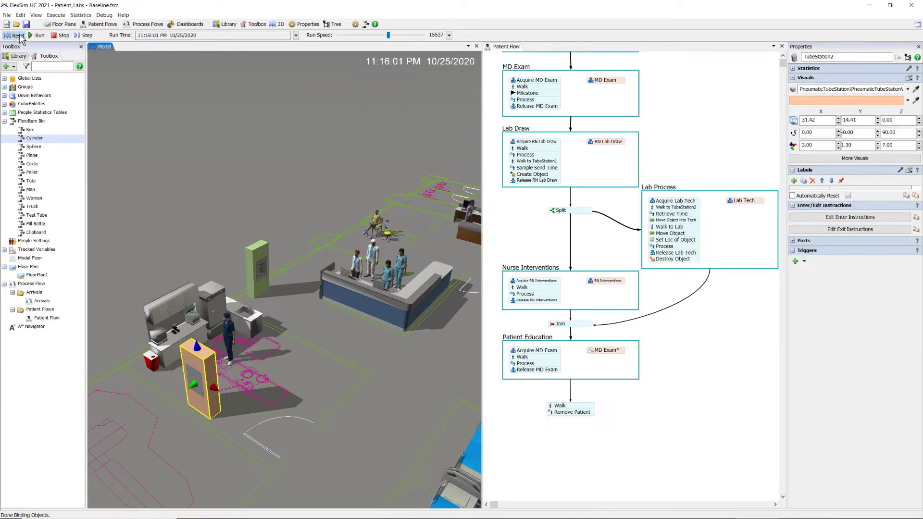
pyautogui.click(17, 35)
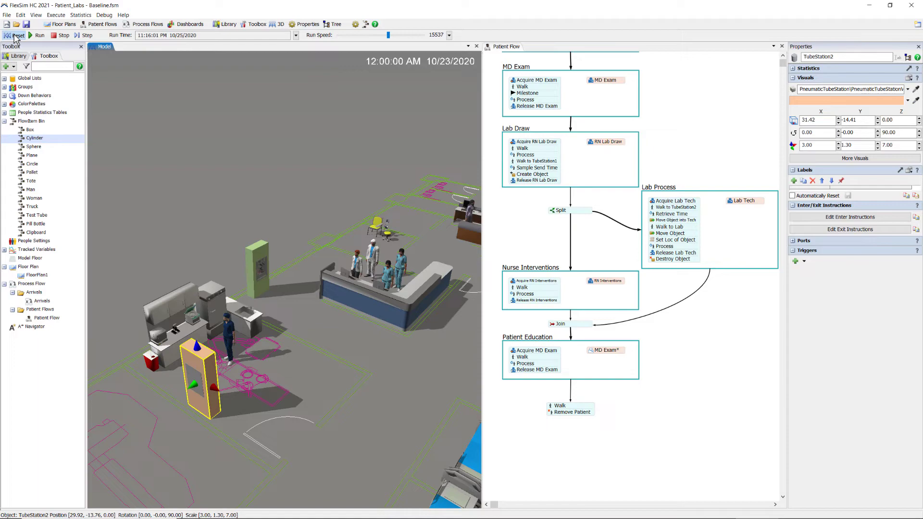
pyautogui.click(16, 35)
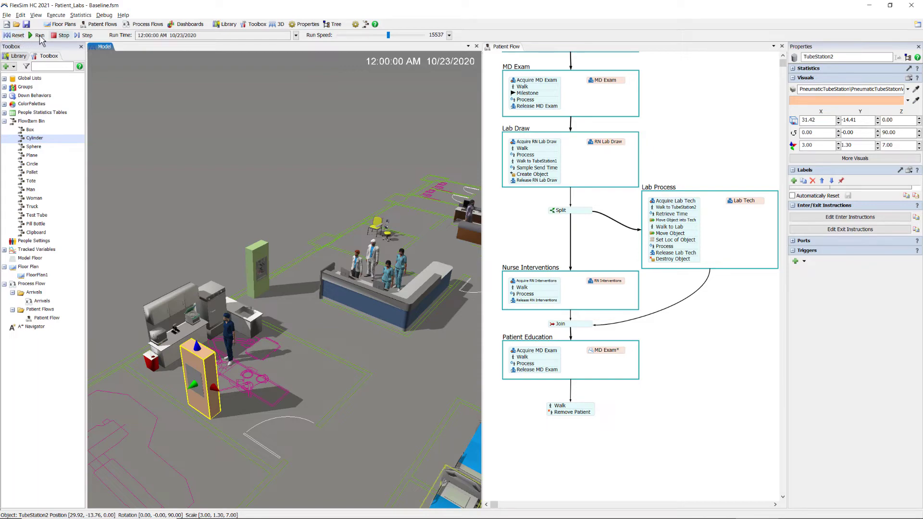
# Add a General Process Flow, move Lab Process into it, and delete Split and Join from Patient Flow.
pyautogui.click(195, 24)
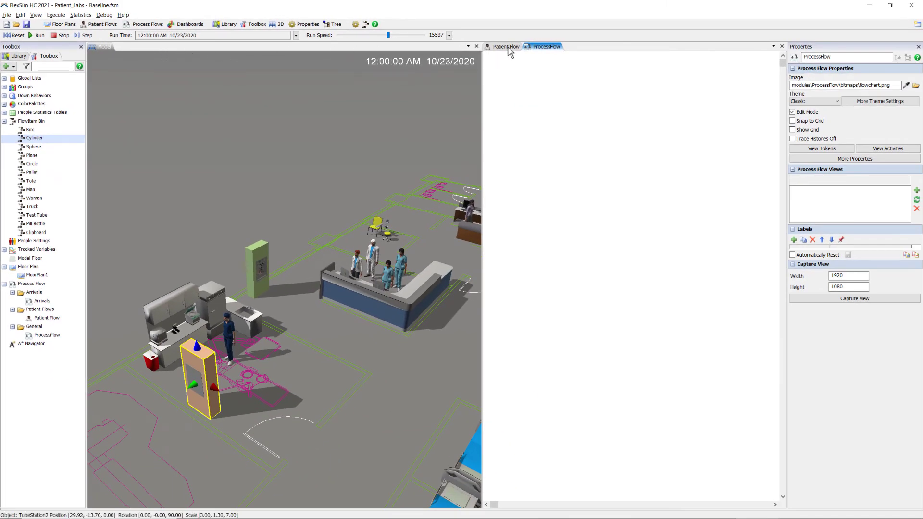
pyautogui.click(504, 46)
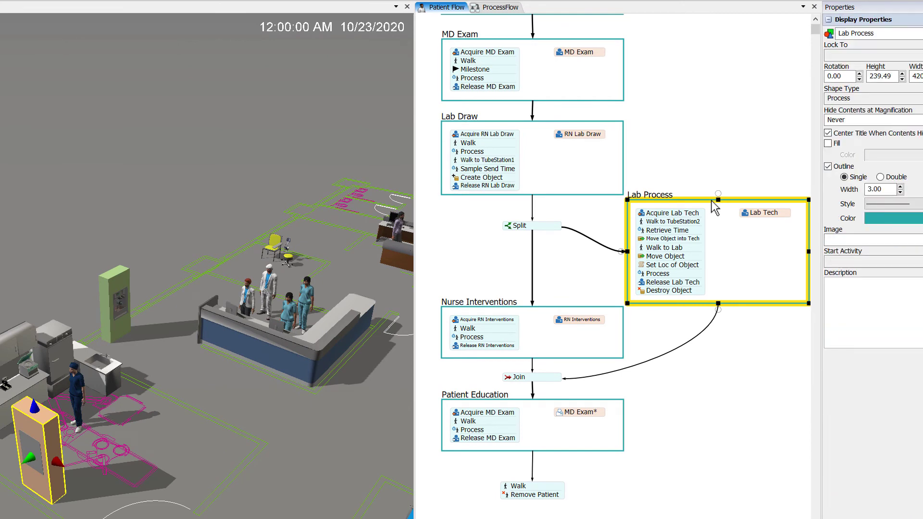
pyautogui.moveTo(519, 22)
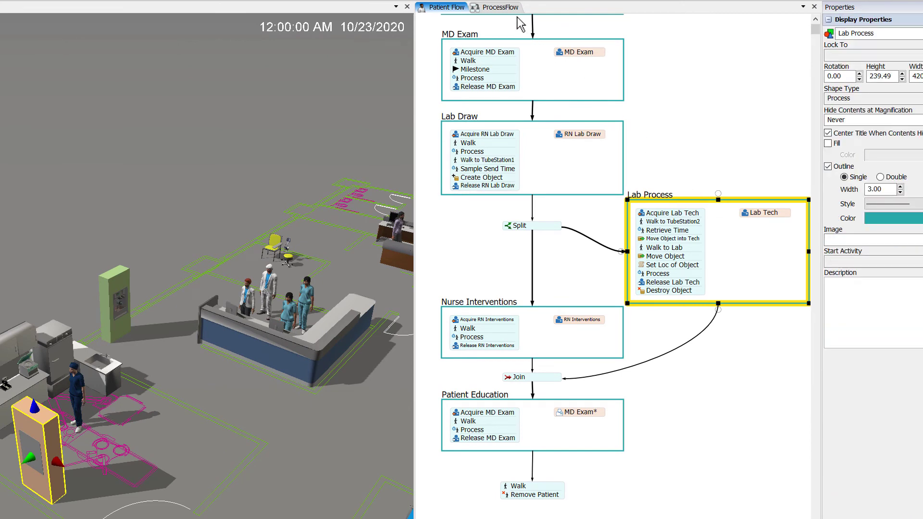
pyautogui.click(499, 7)
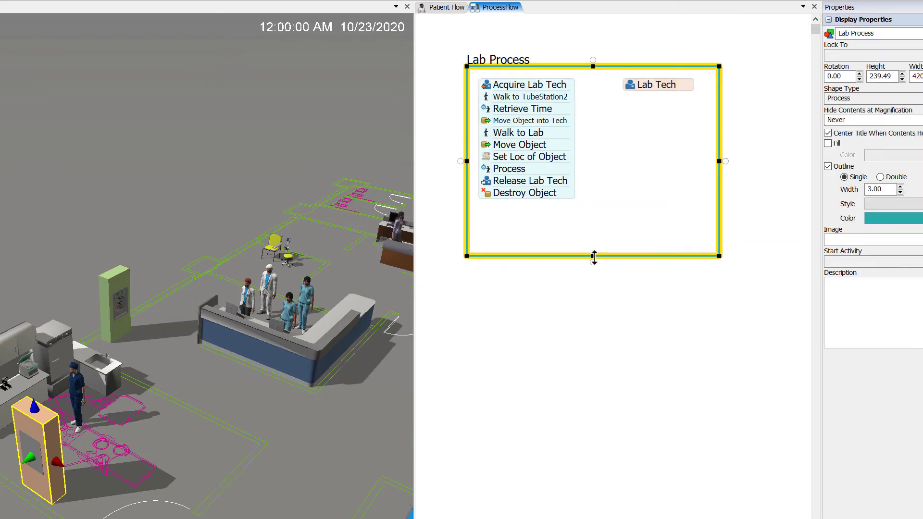
pyautogui.click(445, 7)
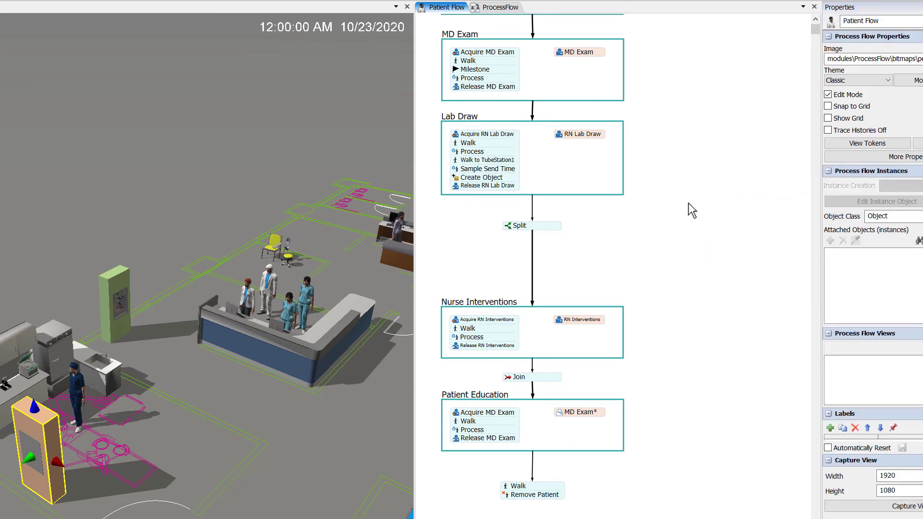
pyautogui.click(530, 377)
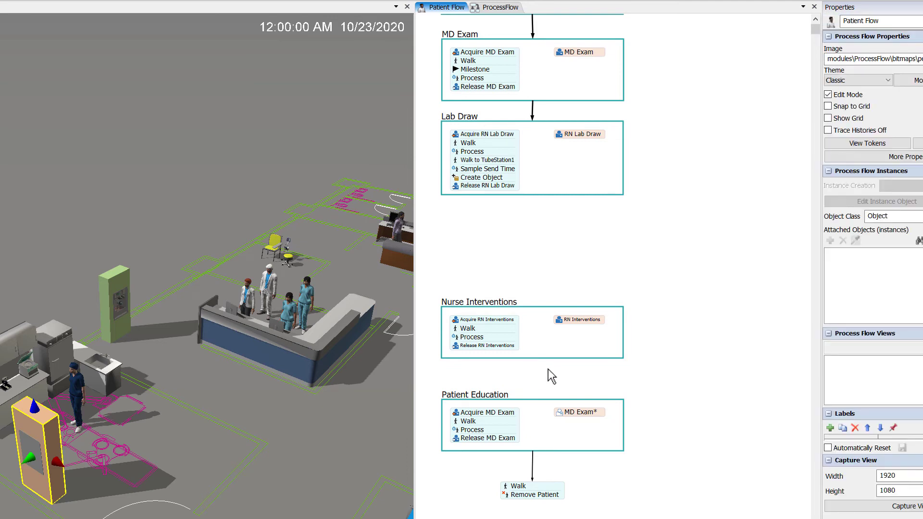
pyautogui.moveTo(477, 183)
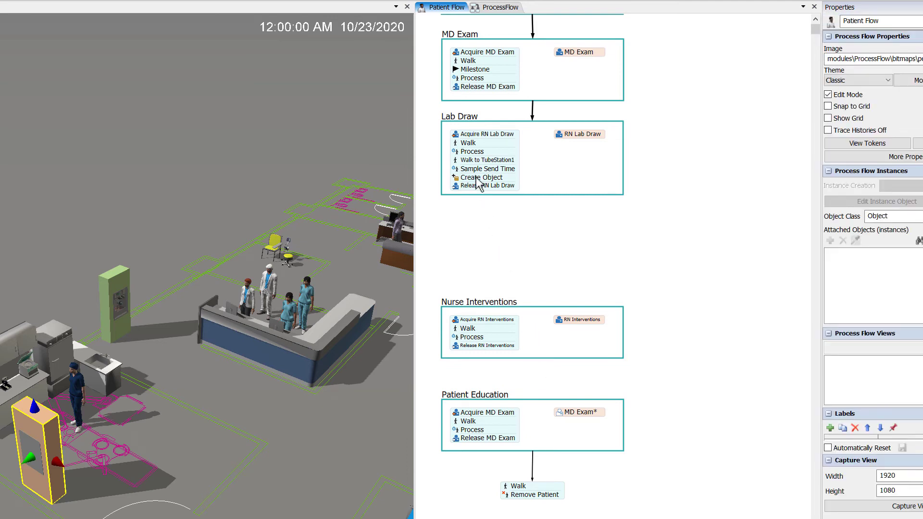
# Move Create Object out of Lab Draw to the top of Lab Process in the new flow.
pyautogui.moveTo(478, 177); pyautogui.dragTo(578, 243)
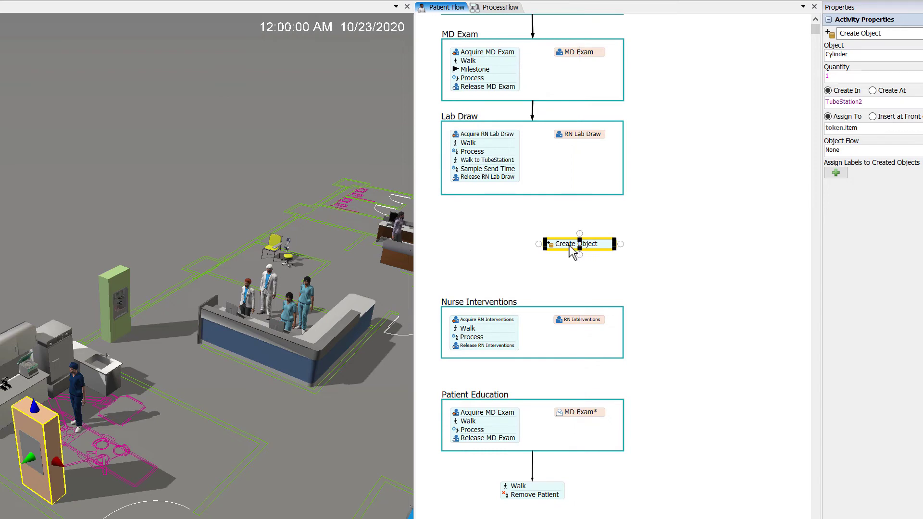
pyautogui.click(499, 7)
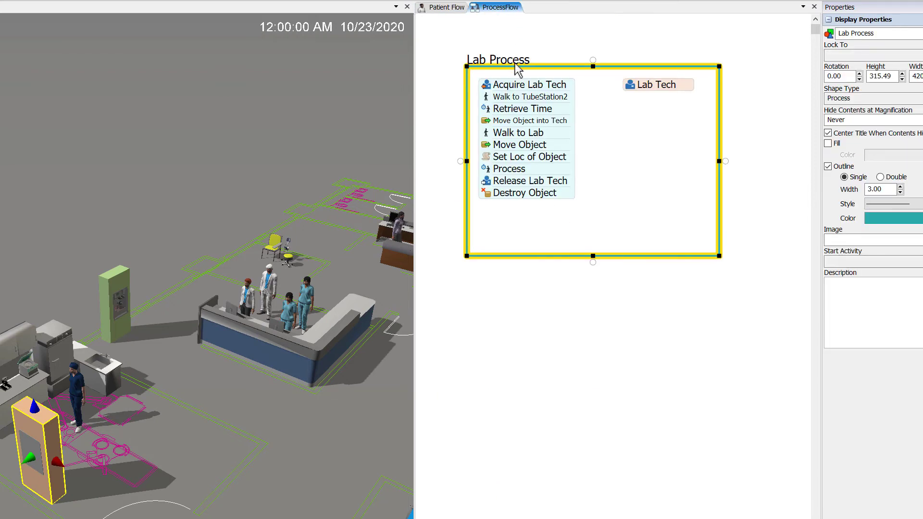
pyautogui.click(534, 72)
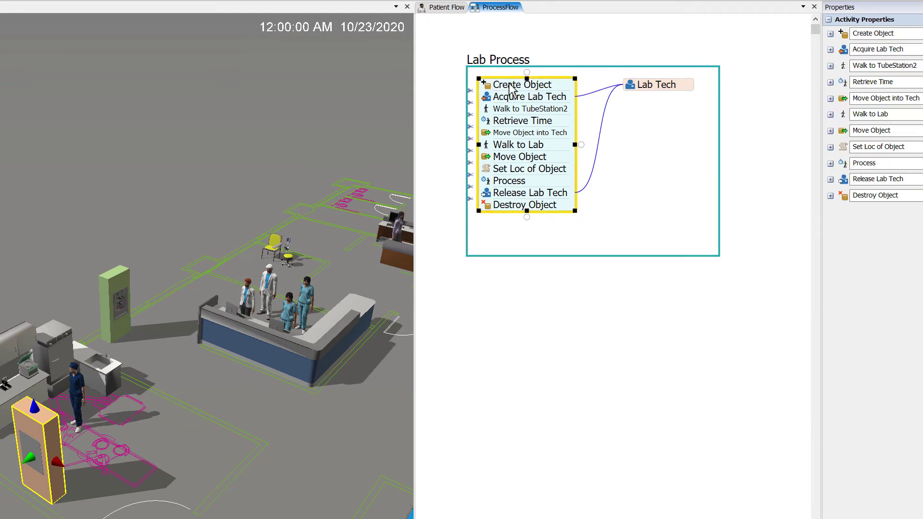
pyautogui.click(446, 7)
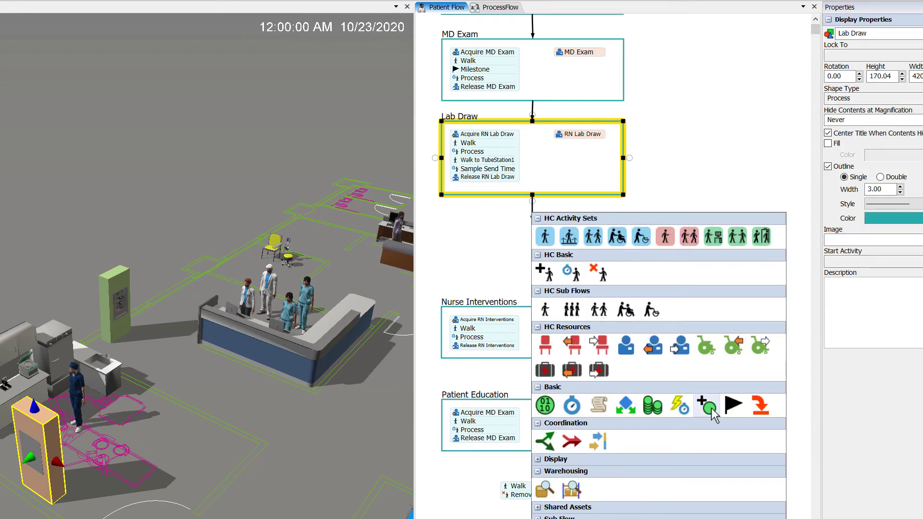
# Add a Create Tokens step below Lab Draw targeting Create Object, copying labels with PatientRef = patient.
pyautogui.click(707, 405)
pyautogui.write('Create Tokens: Kickoff Lab Process')
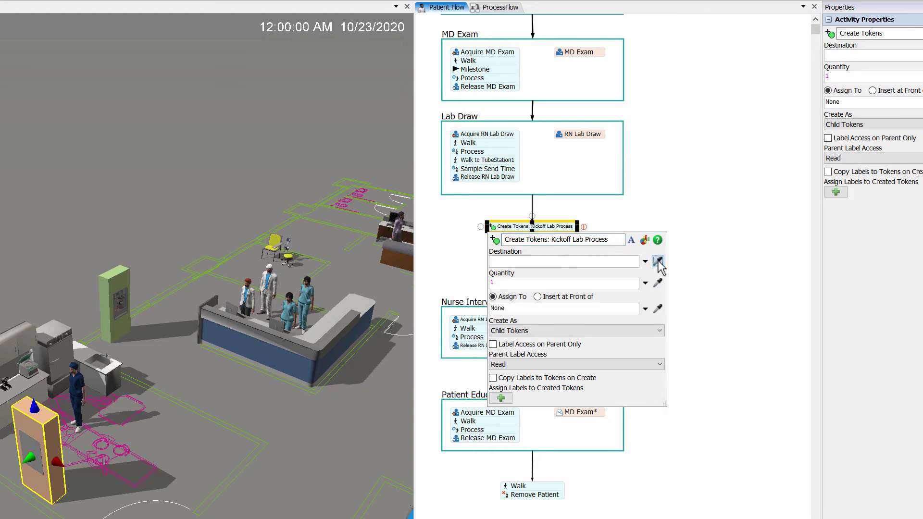
pyautogui.click(499, 7)
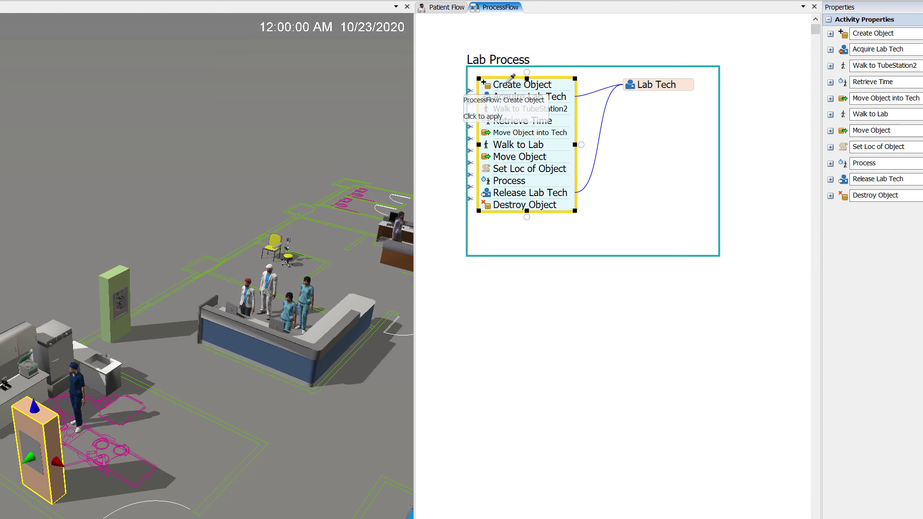
pyautogui.click(445, 7)
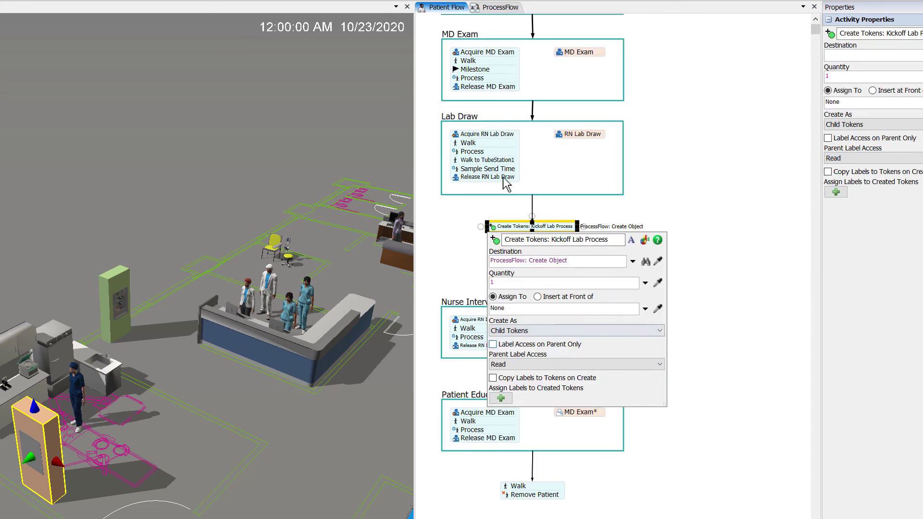
pyautogui.click(493, 376)
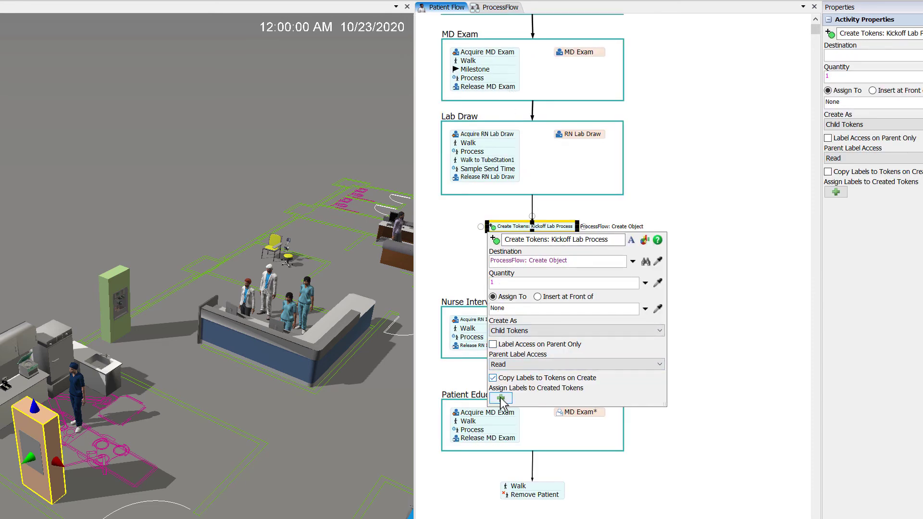
pyautogui.click(500, 398)
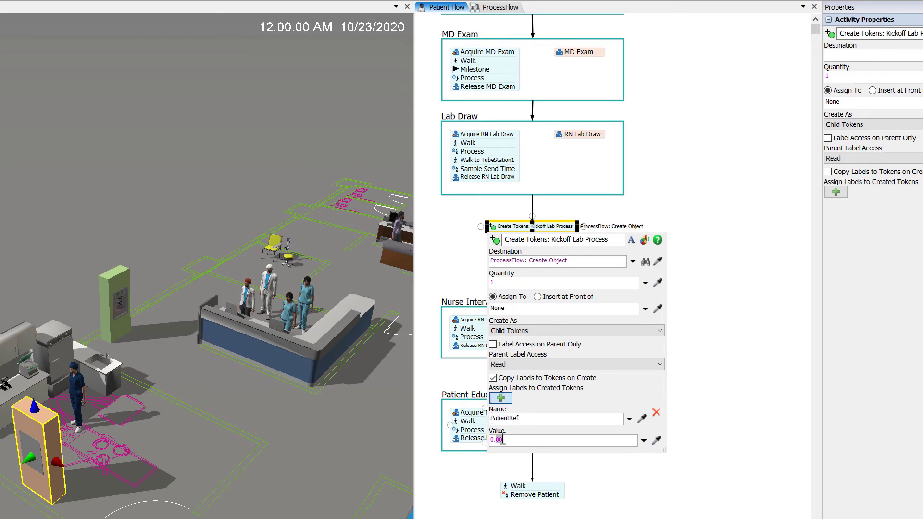
pyautogui.write('patient')
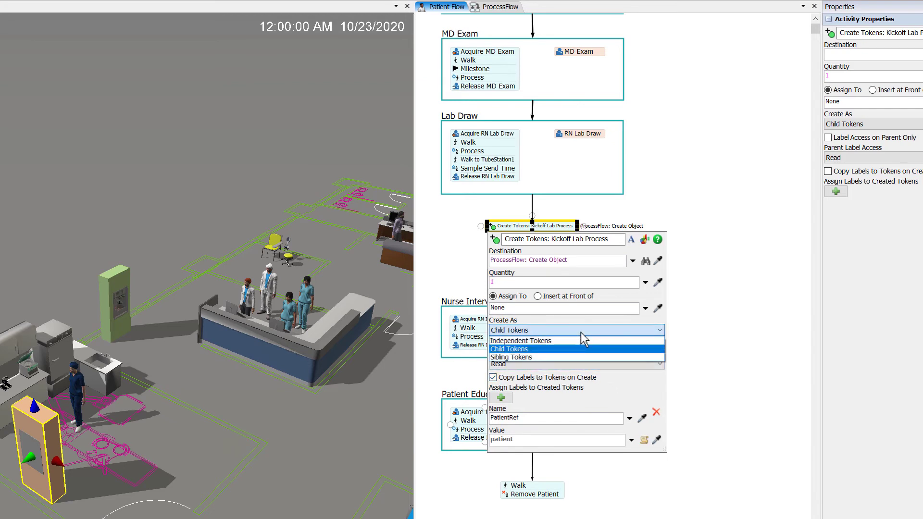
# Create the tokens as independent and connect Kickoff Lab Process to Nurse Interventions.
pyautogui.click(509, 348)
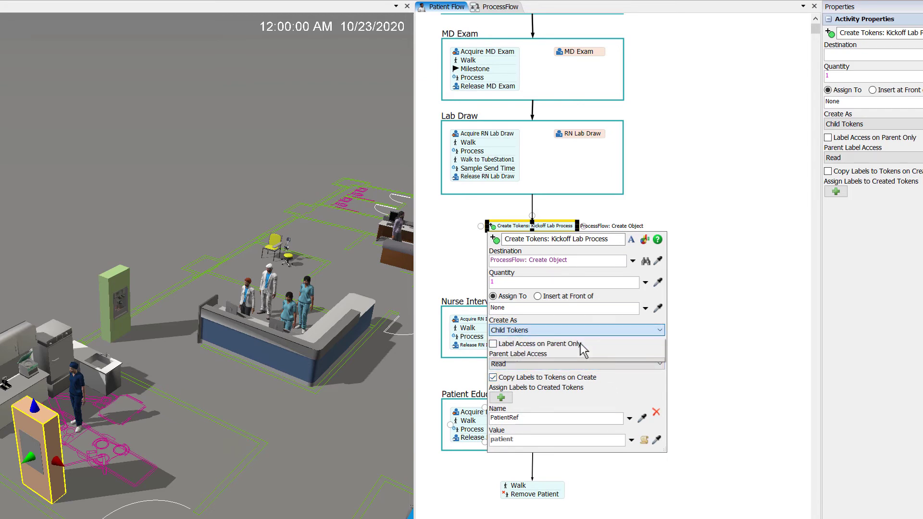
pyautogui.click(576, 329)
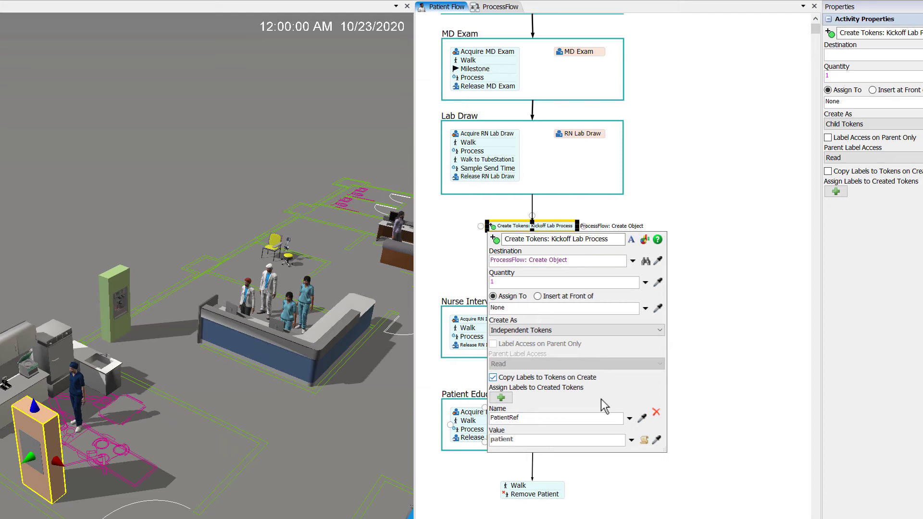
pyautogui.click(651, 305)
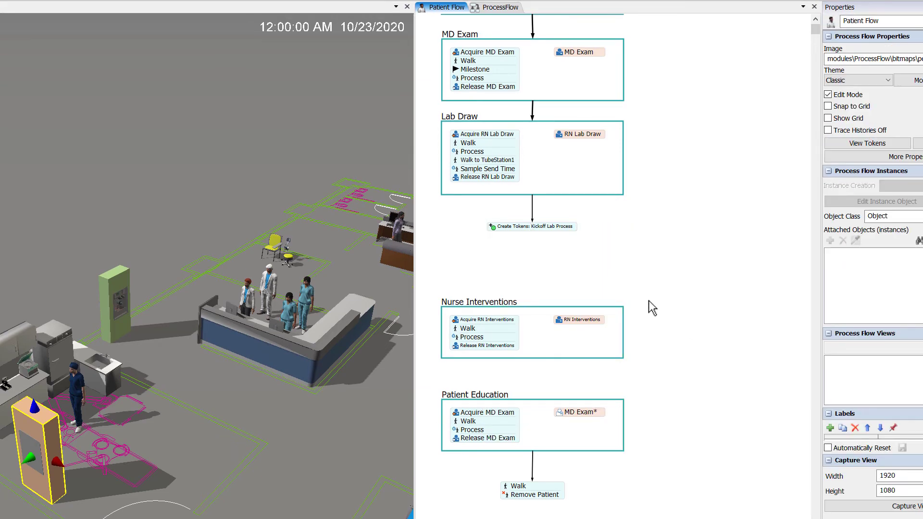
pyautogui.click(532, 227)
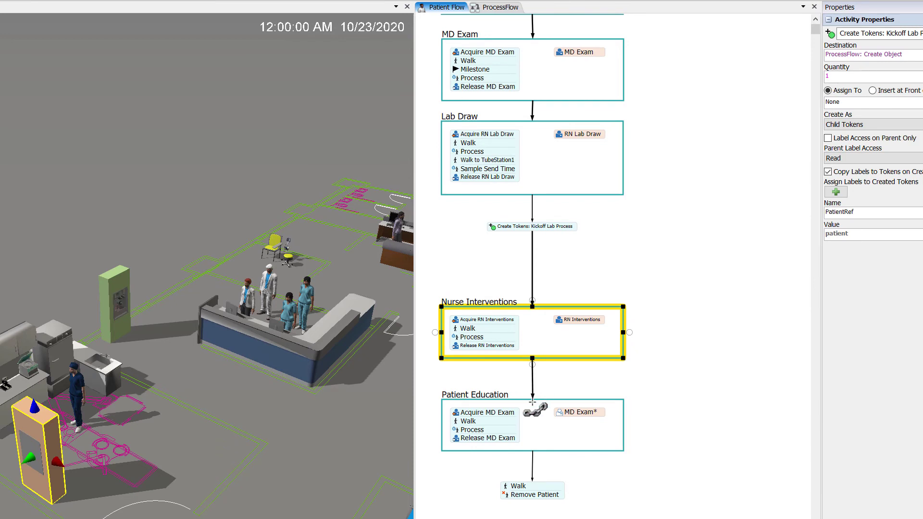
pyautogui.click(499, 7)
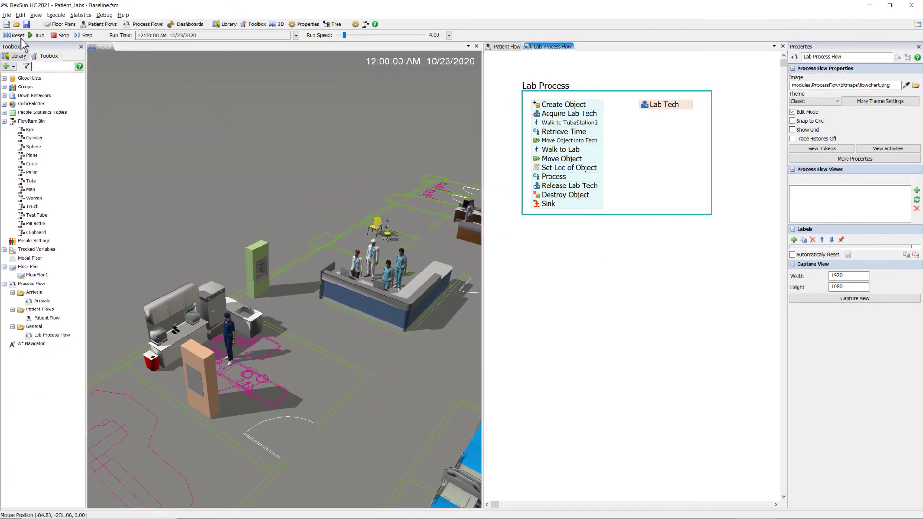
pyautogui.click(38, 36)
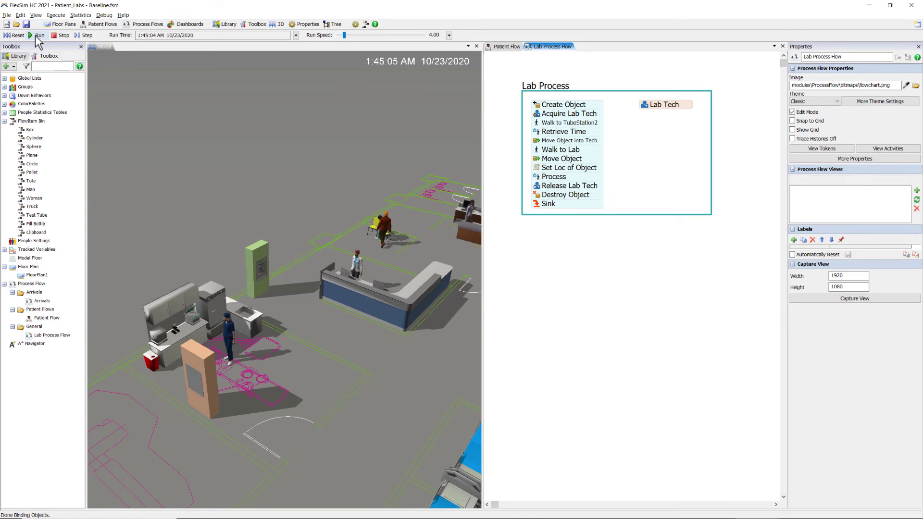
pyautogui.click(39, 36)
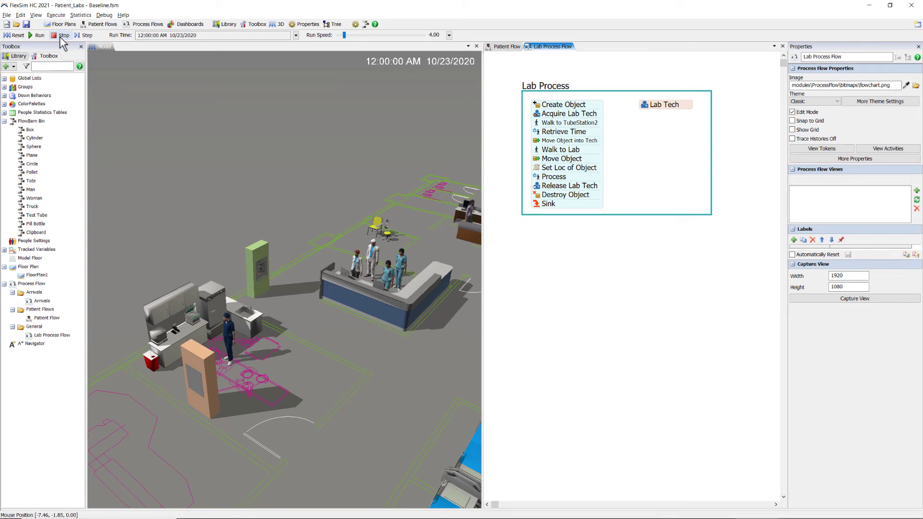
pyautogui.click(502, 46)
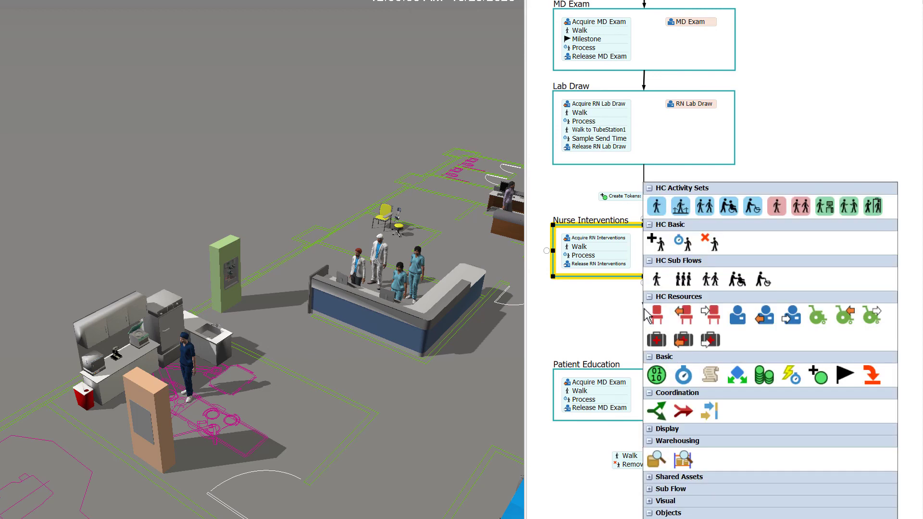
# Add a Pull from List activity between Nurse Interventions and Patient Education named Pull from Lab List.
pyautogui.click(650, 477)
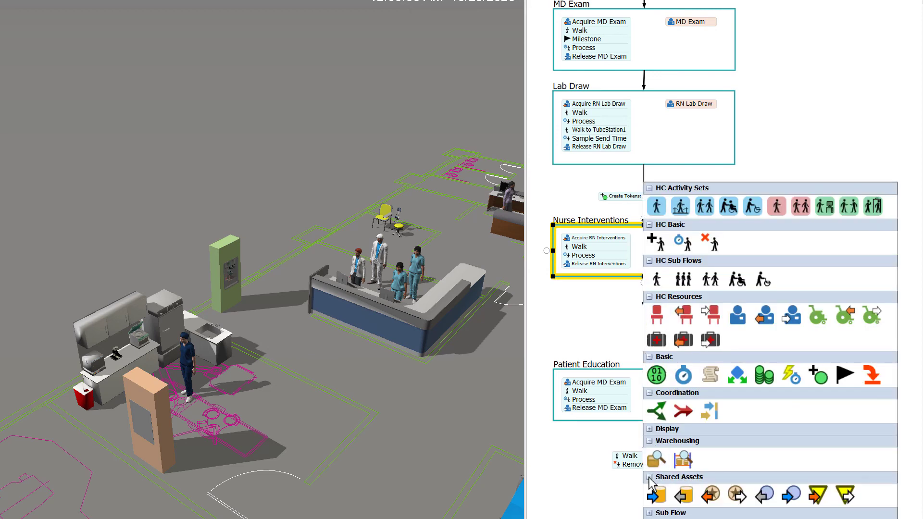
pyautogui.moveTo(683, 494)
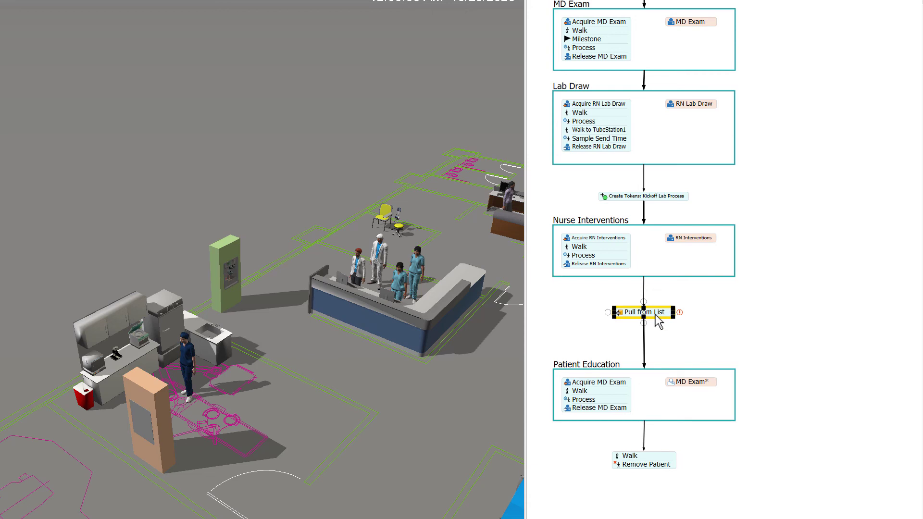
pyautogui.doubleClick(641, 311)
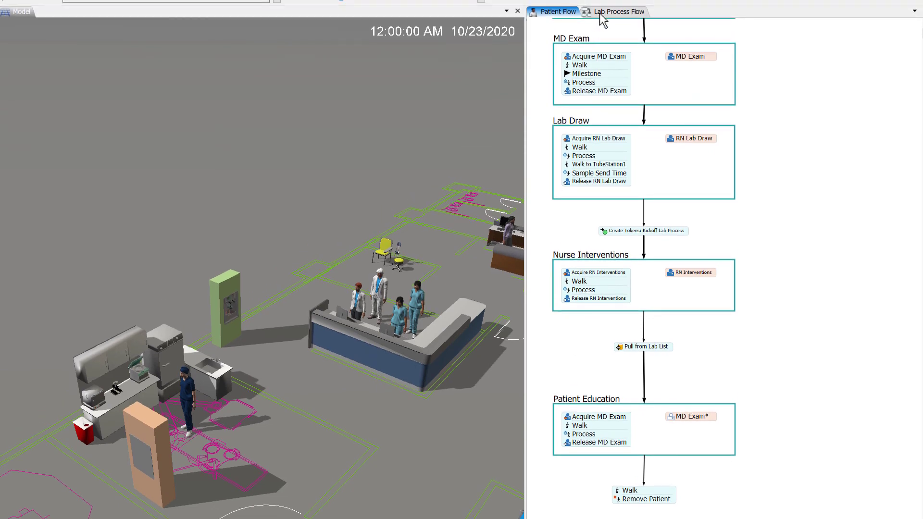
# Add a List asset named Lab List and a Push to List activity pushing the token before Sink.
pyautogui.click(618, 12)
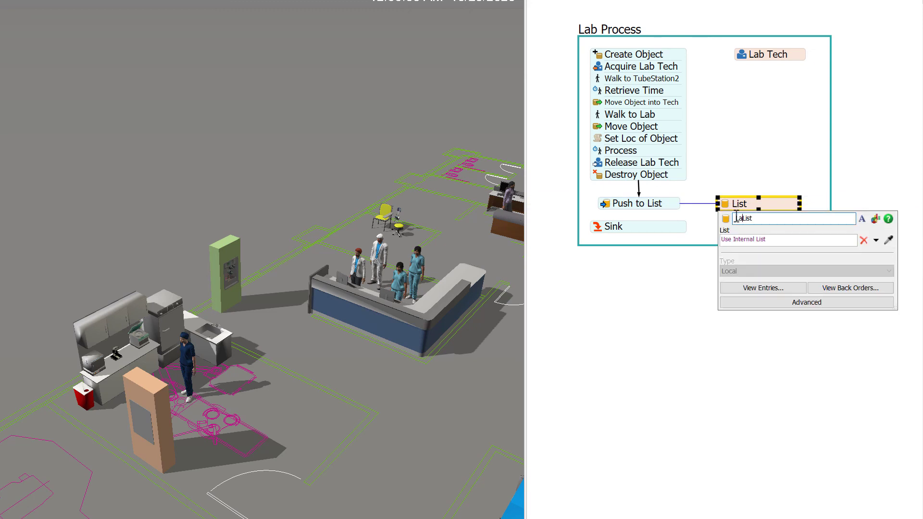
pyautogui.write('Lab List')
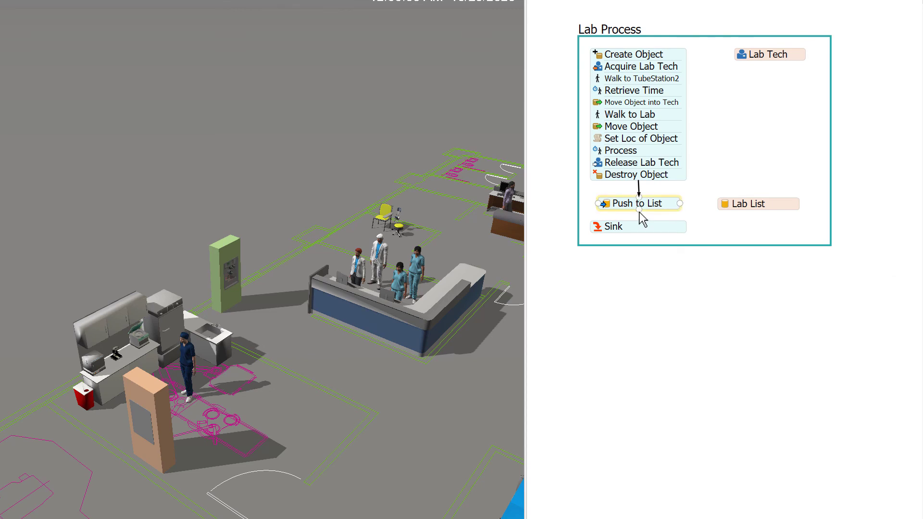
pyautogui.click(638, 203)
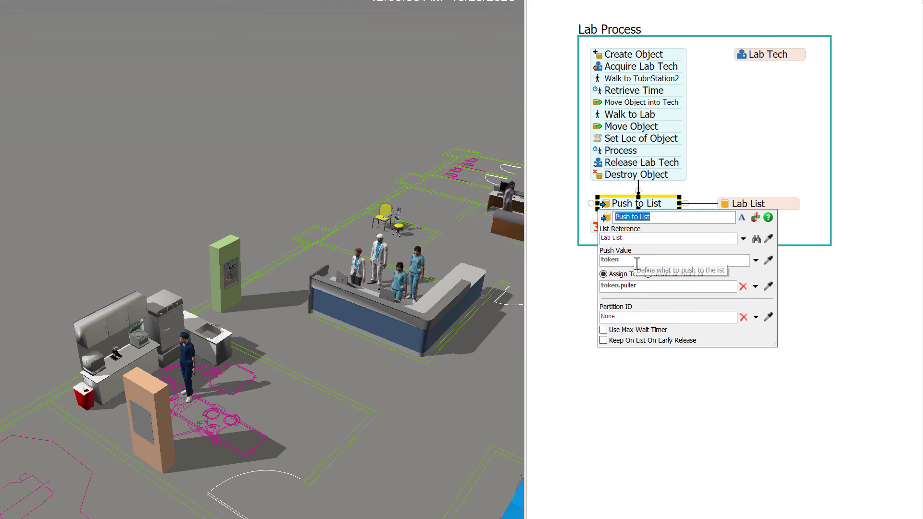
pyautogui.moveTo(652, 301)
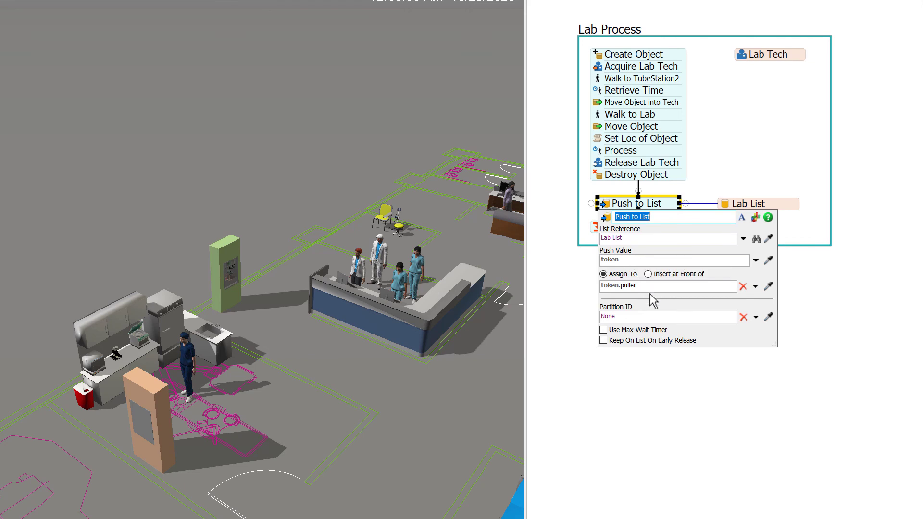
pyautogui.moveTo(658, 318)
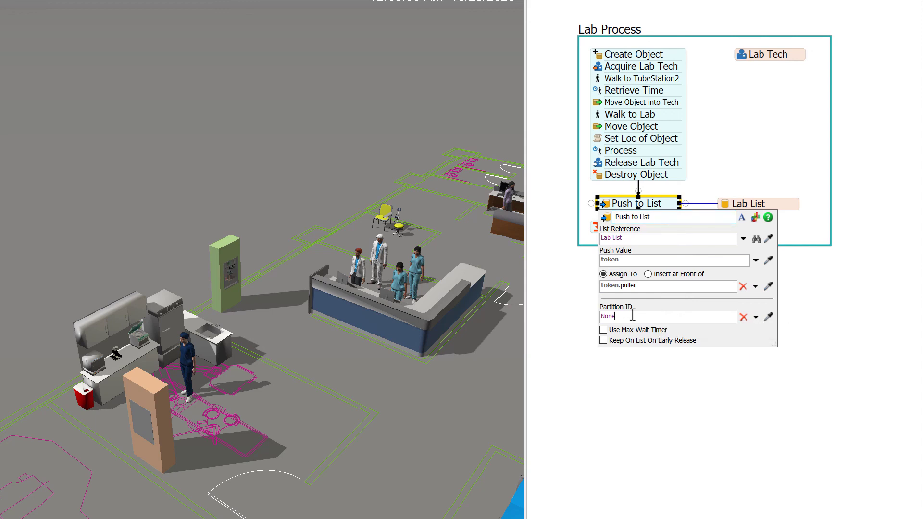
pyautogui.write('token.')
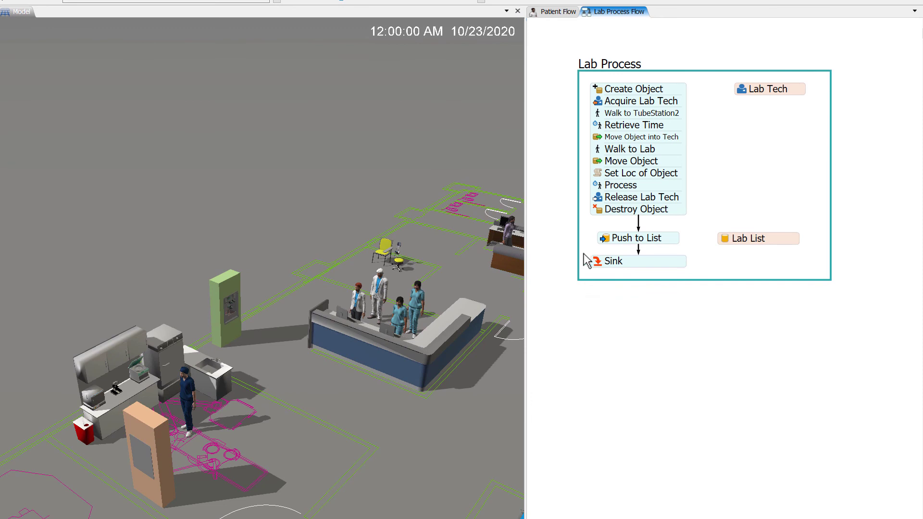
# Set Pull from Lab List to Lab Process Flow: Lab List with puller token, then reset and run.
pyautogui.click(556, 11)
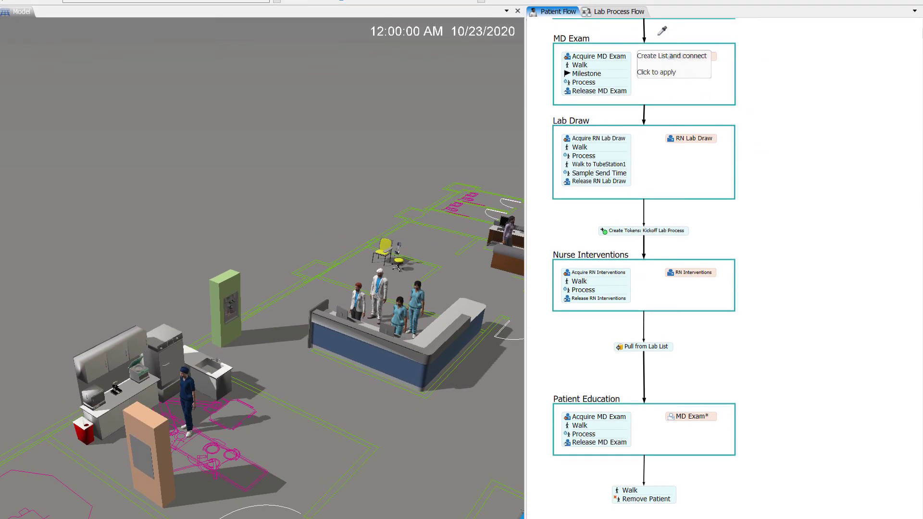
pyautogui.click(616, 11)
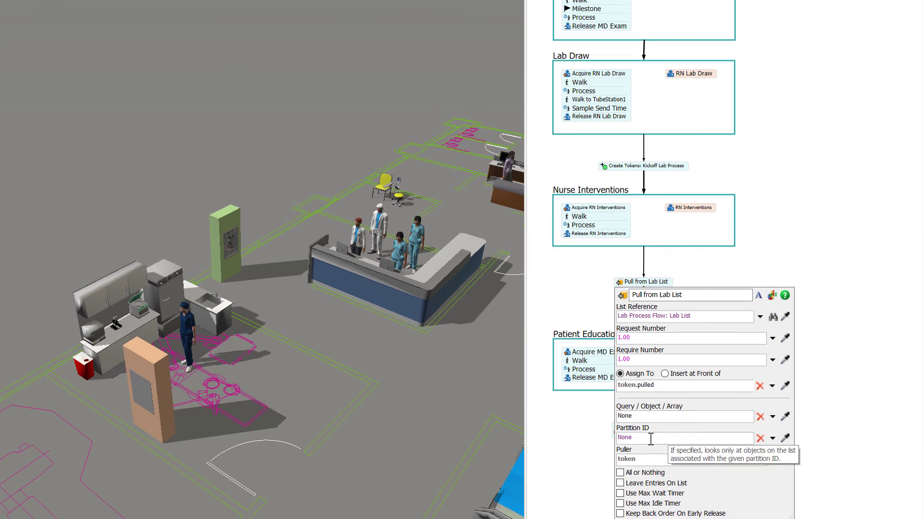
pyautogui.write('tok')
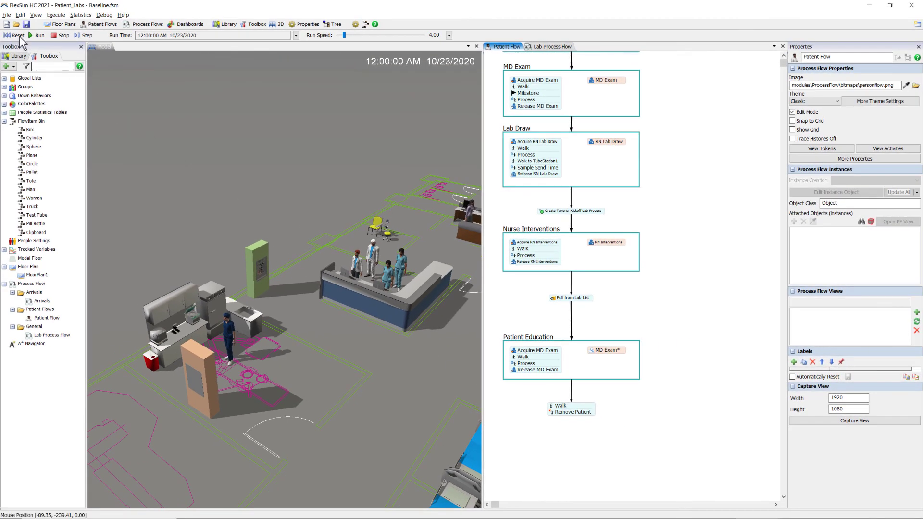
pyautogui.click(39, 35)
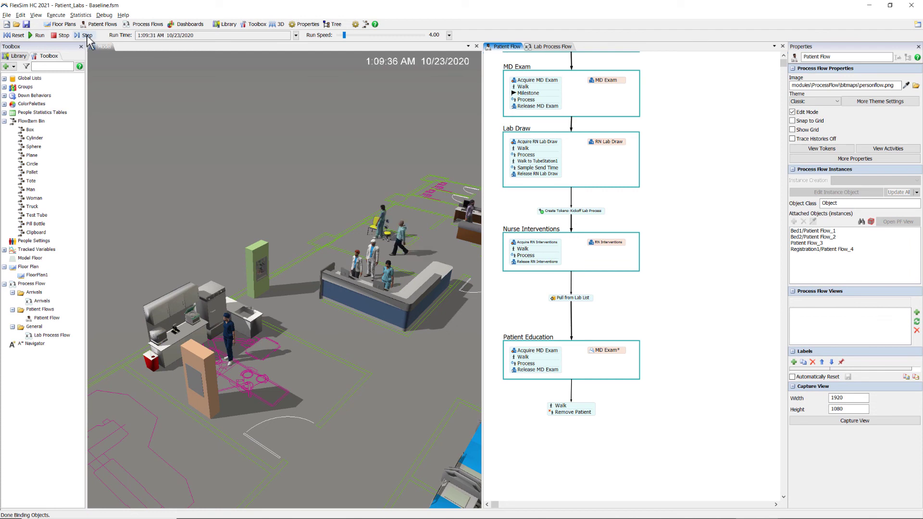